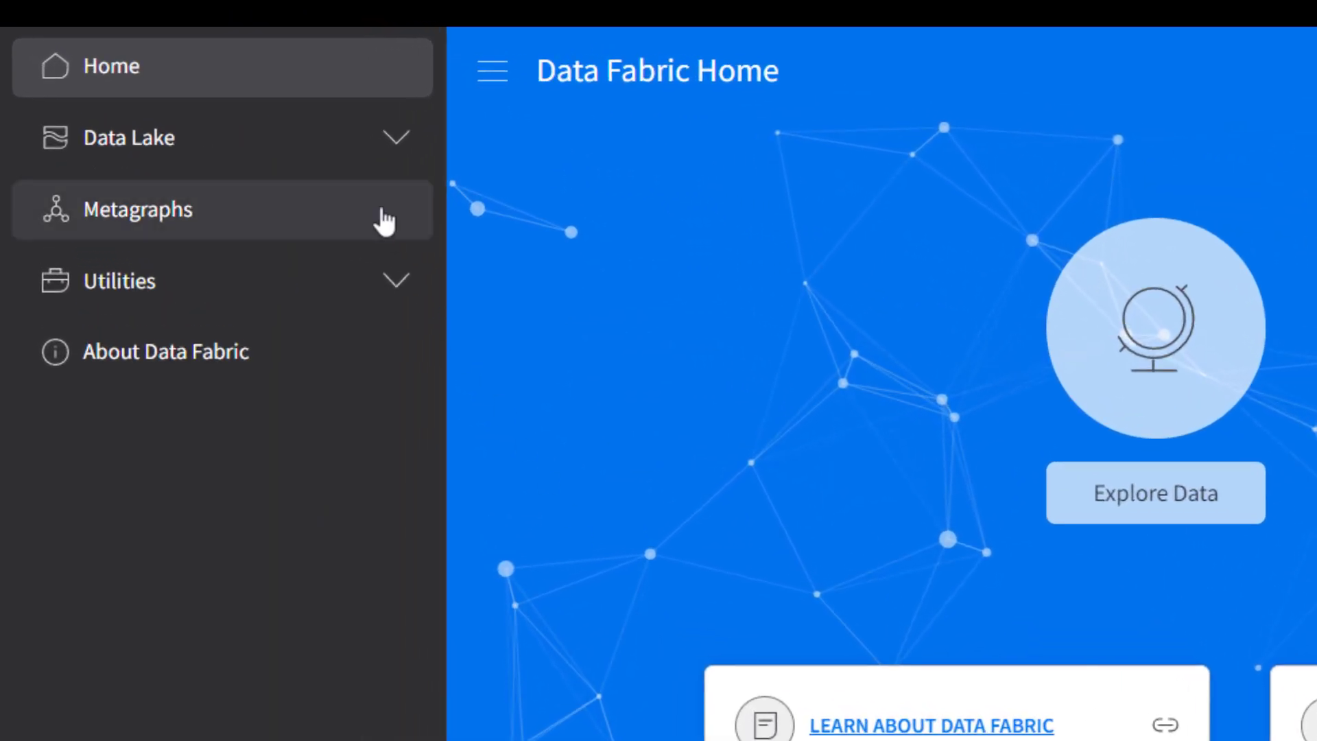
# - Open the Metagraphs page listing existing metagraphs such as M3 Stock transaction and Basketball stats
pyautogui.click(137, 209)
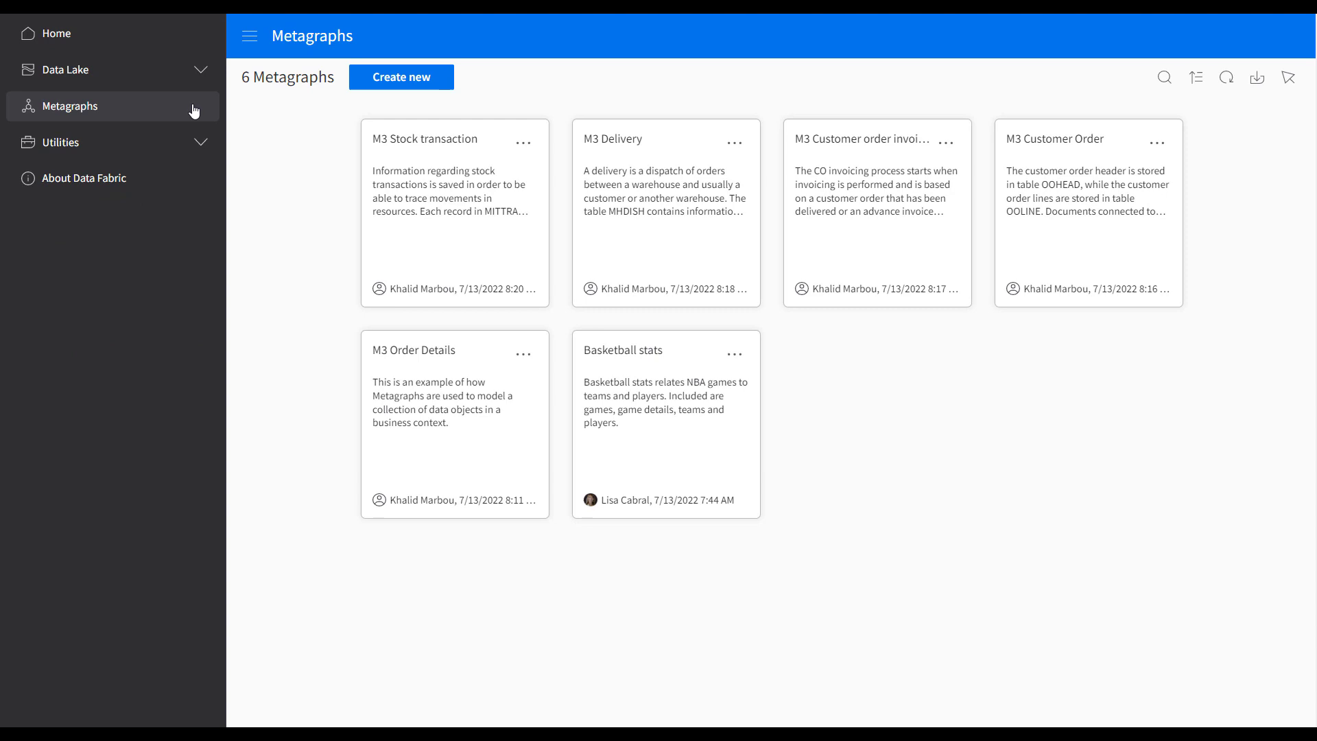
pyautogui.moveTo(345, 143)
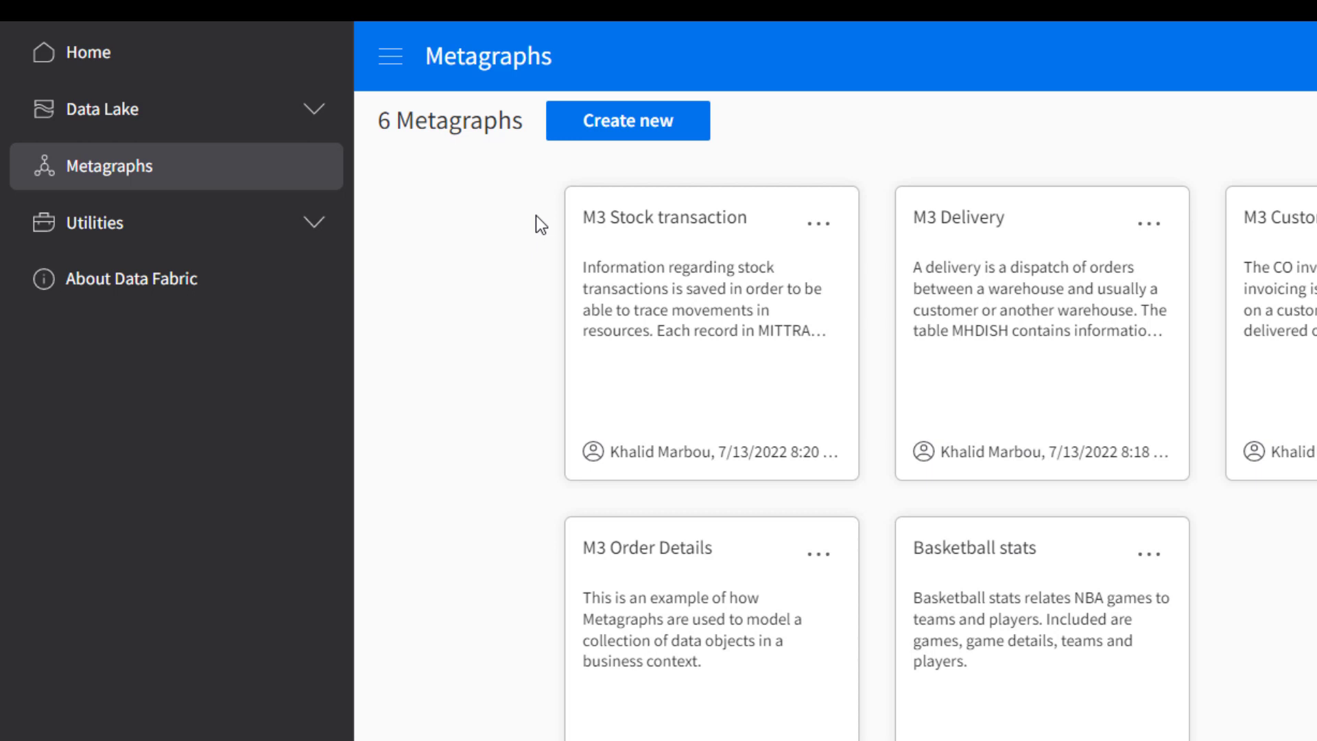
pyautogui.moveTo(799, 226)
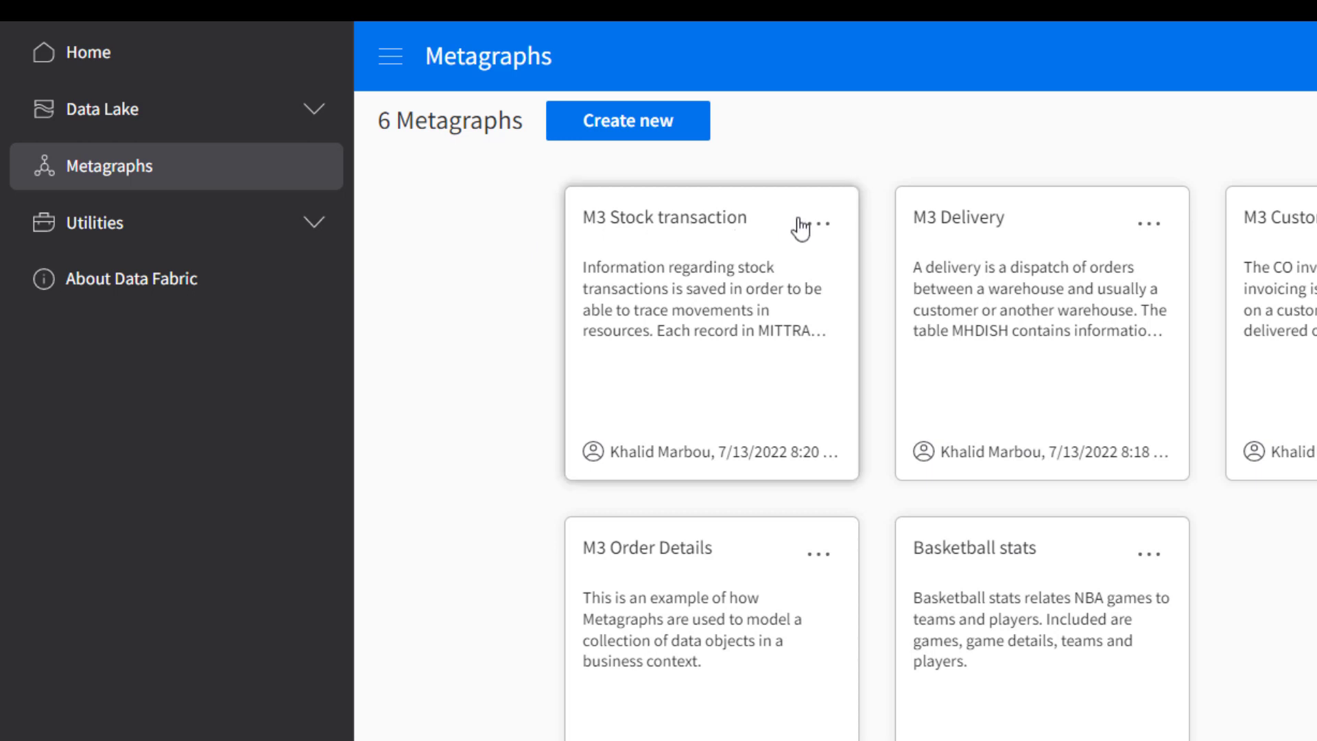
pyautogui.click(827, 225)
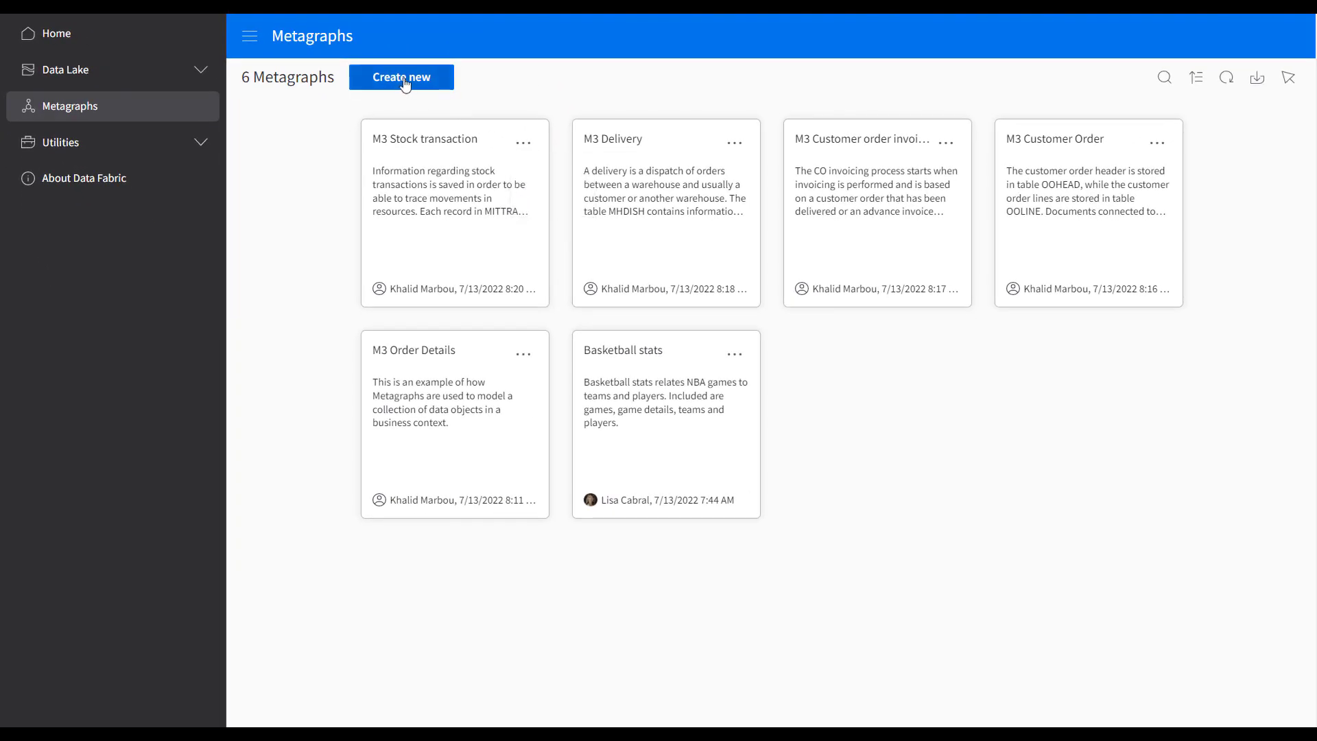
# - Create and save the metagraph 'Simplified Order Details', described as connecting orders to customers and items
pyautogui.click(401, 77)
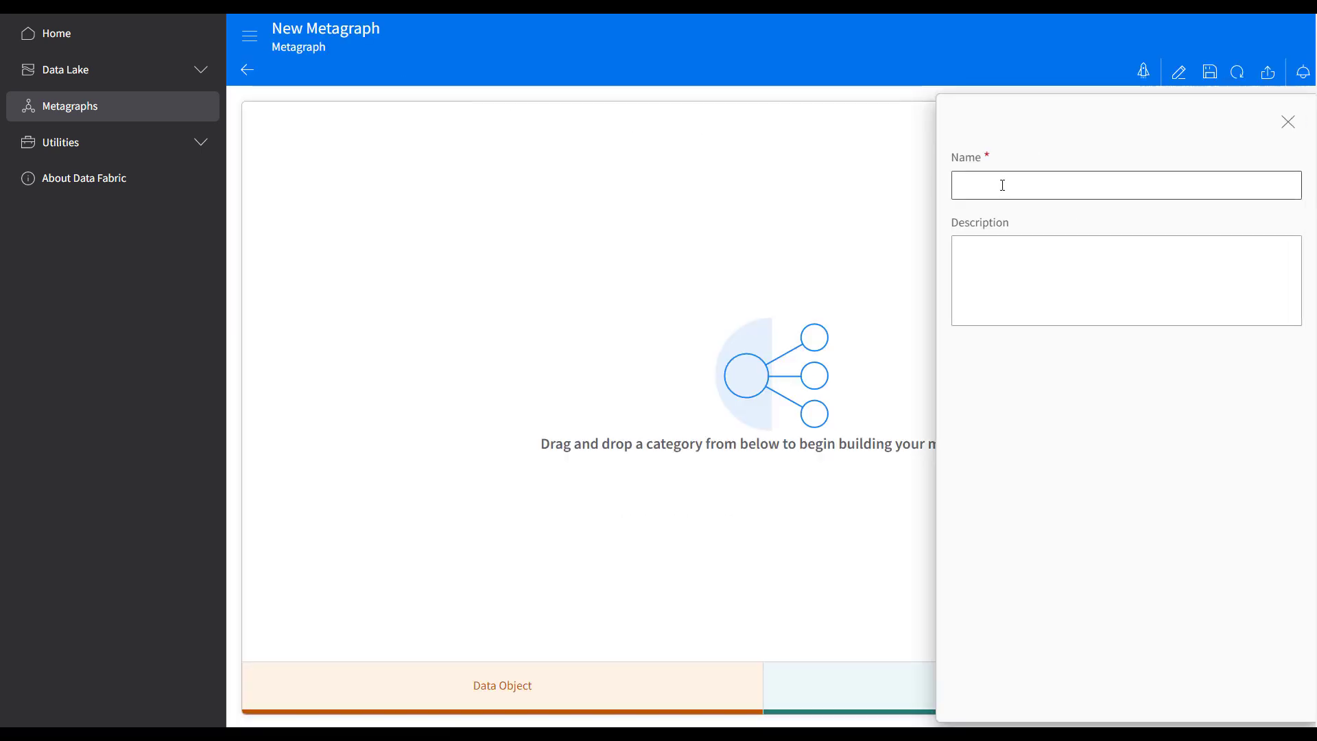
pyautogui.write('Simplified Or')
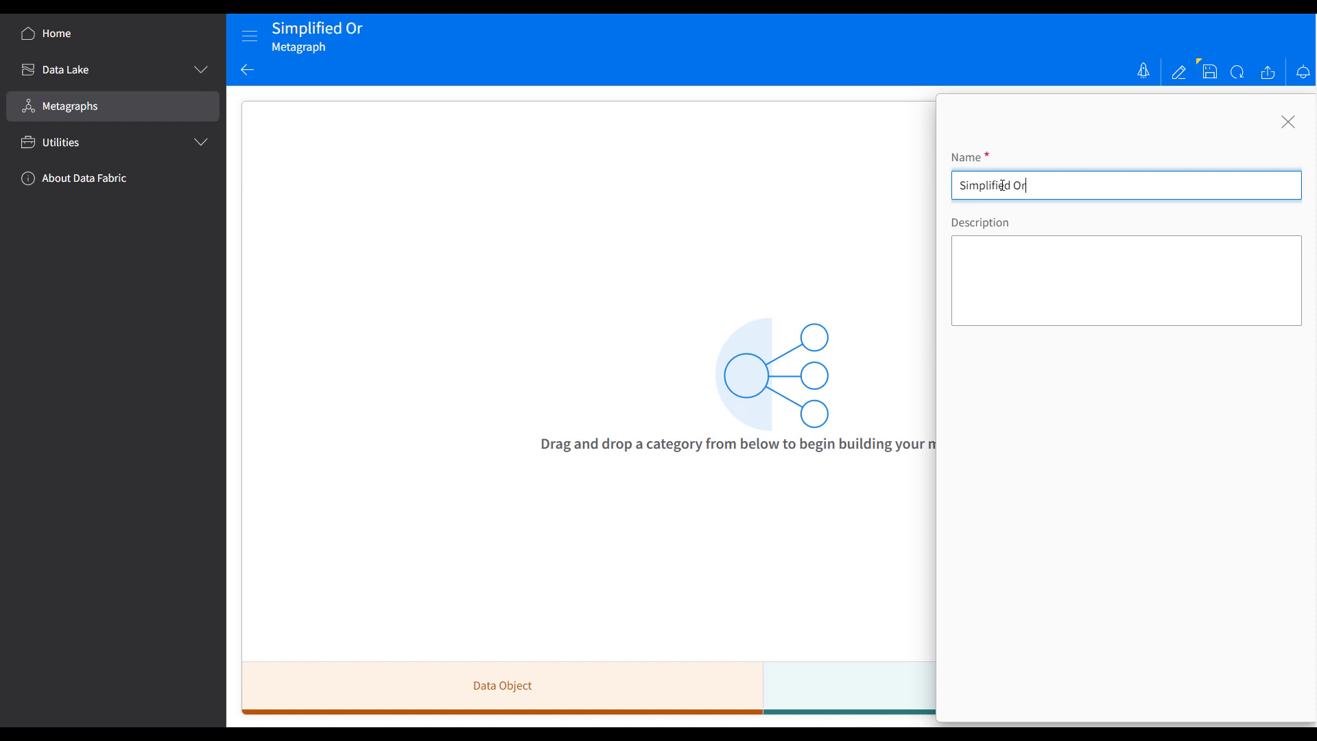
pyautogui.write('der Details')
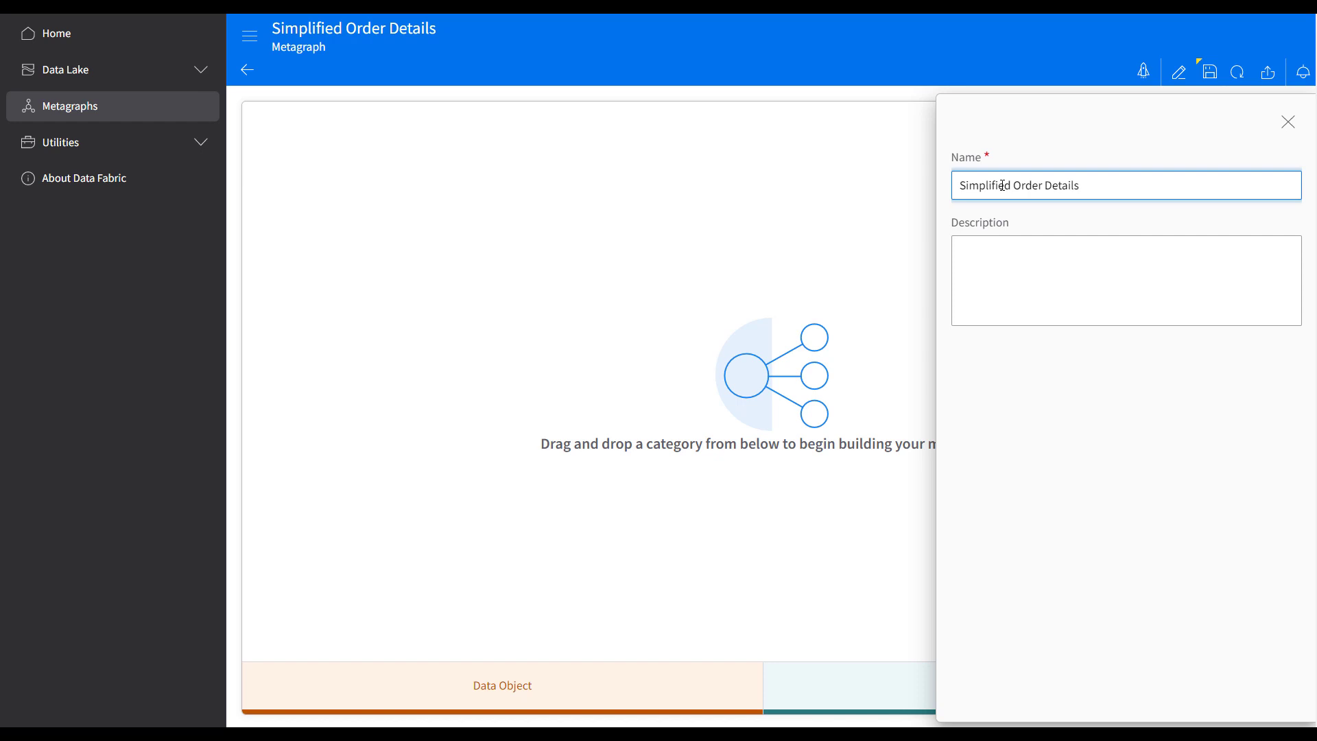
pyautogui.write('Connecting orders data to customers data and')
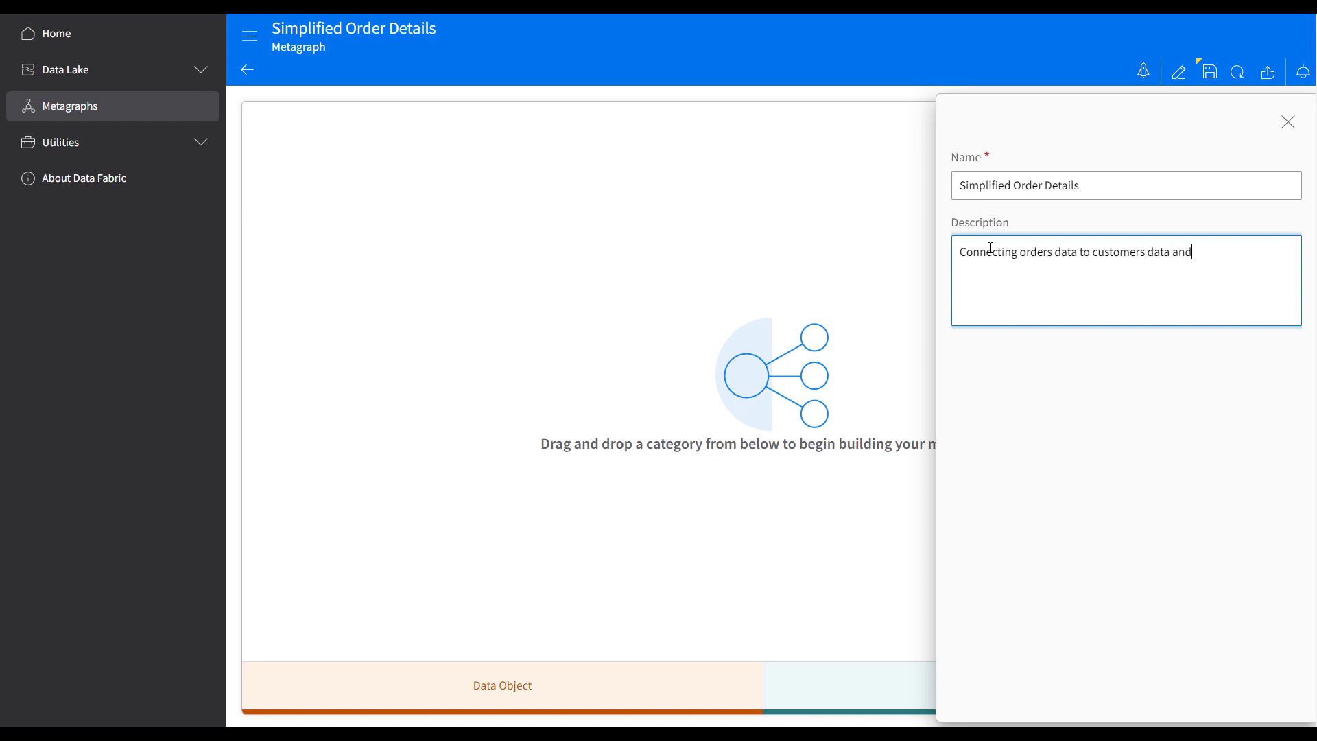
pyautogui.write('items.')
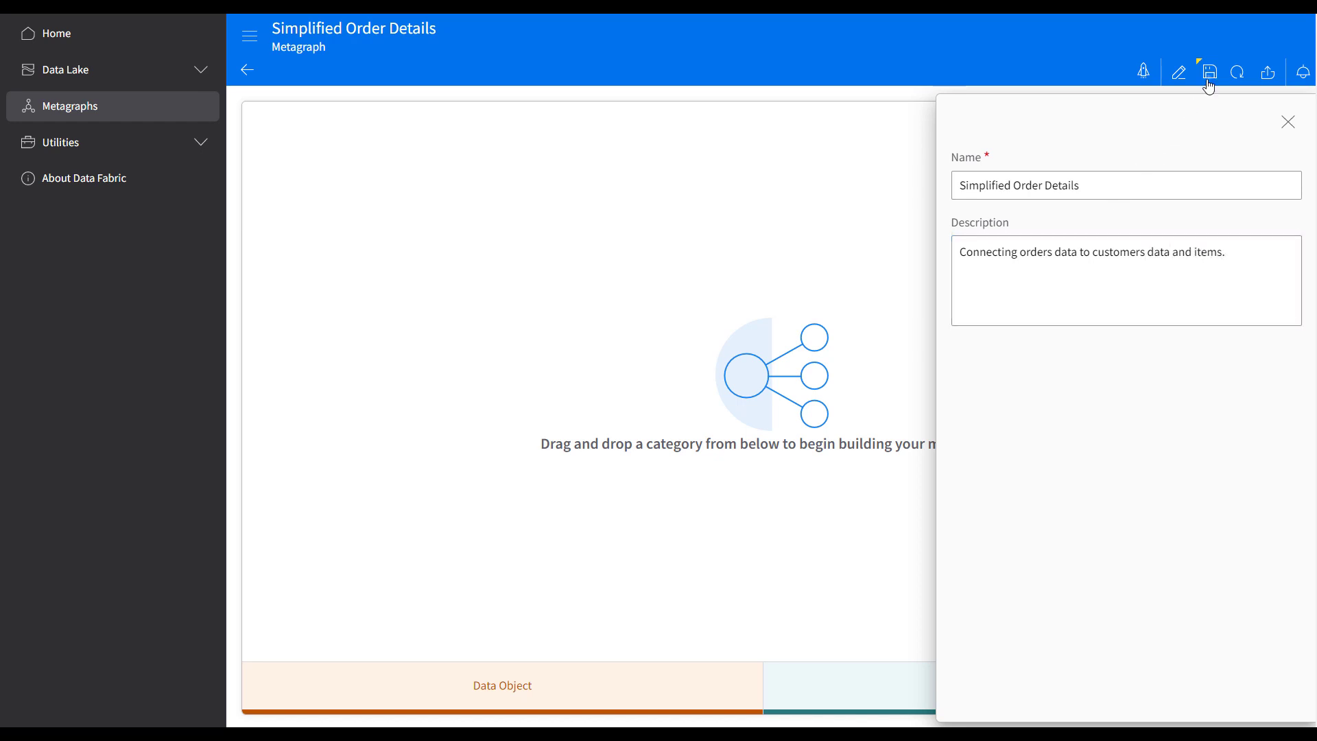
pyautogui.click(1287, 121)
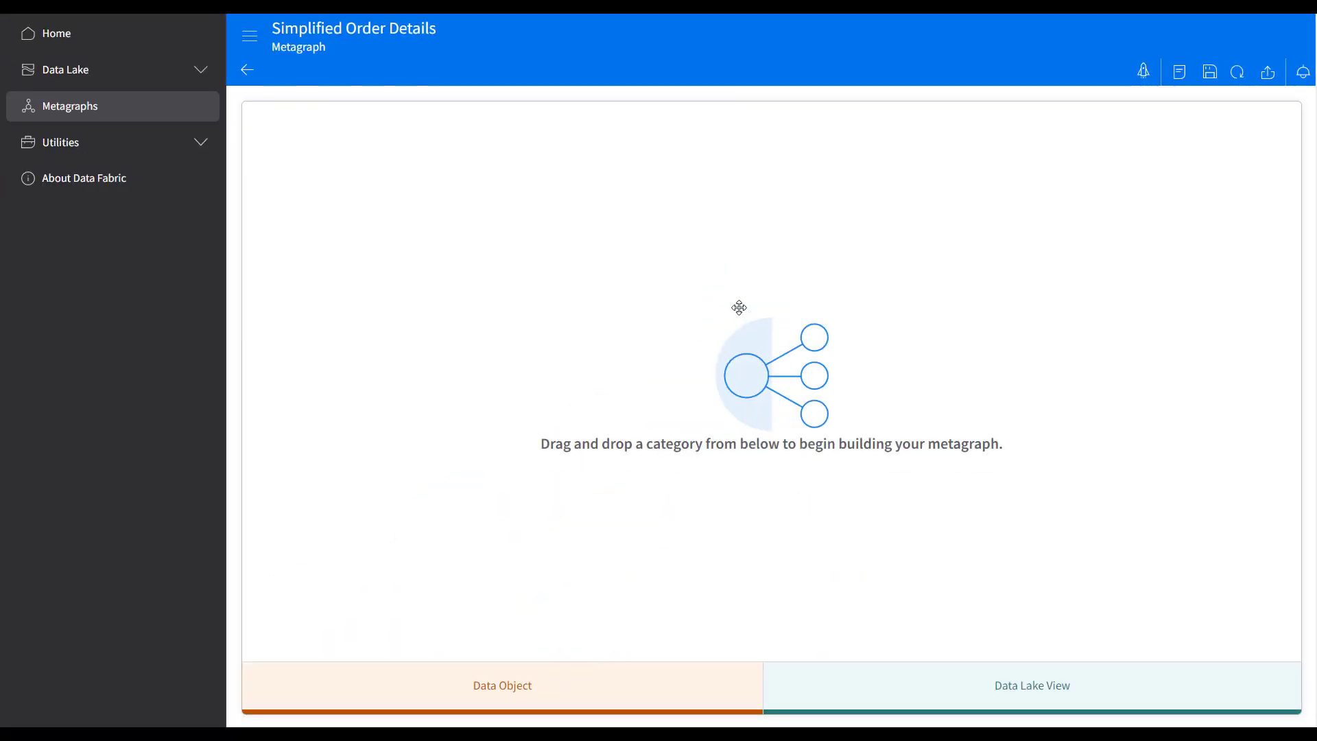
# - Search the data object catalog for oohead and add OOHEAD to the canvas
pyautogui.click(502, 685)
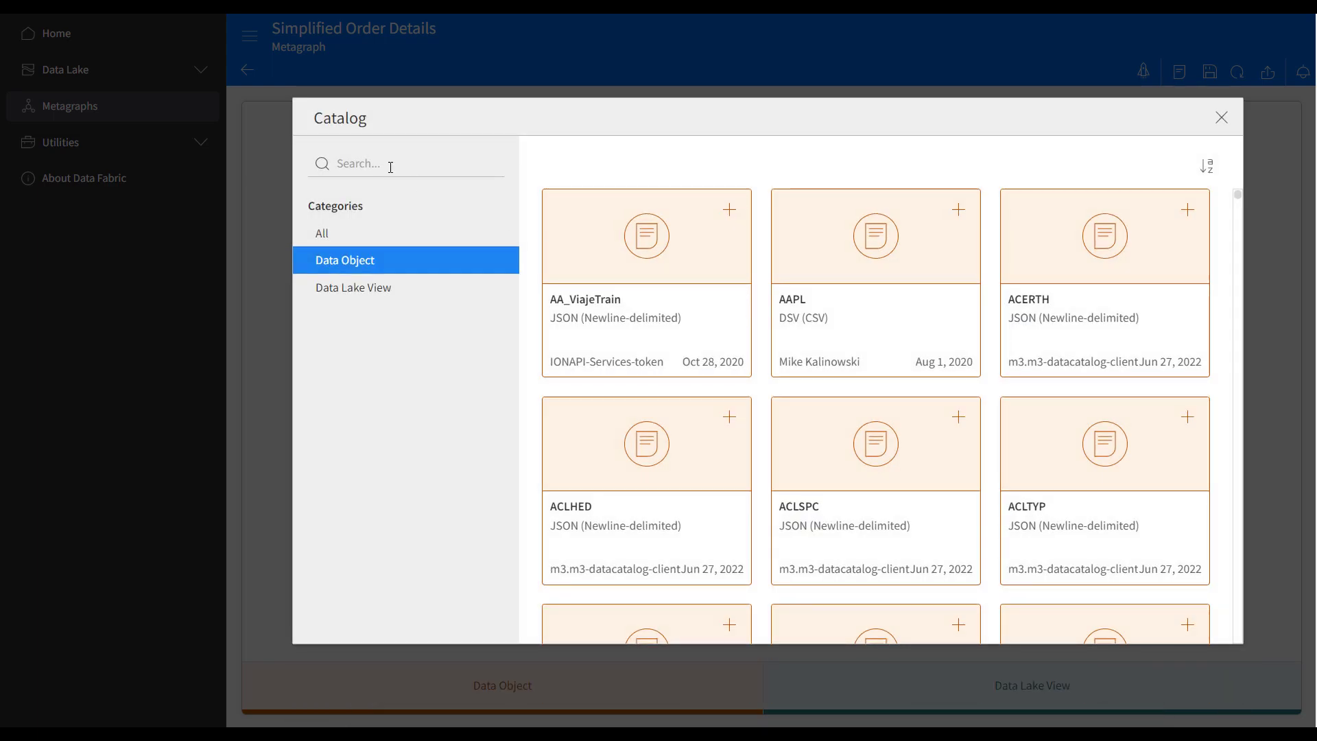
pyautogui.write('oohead')
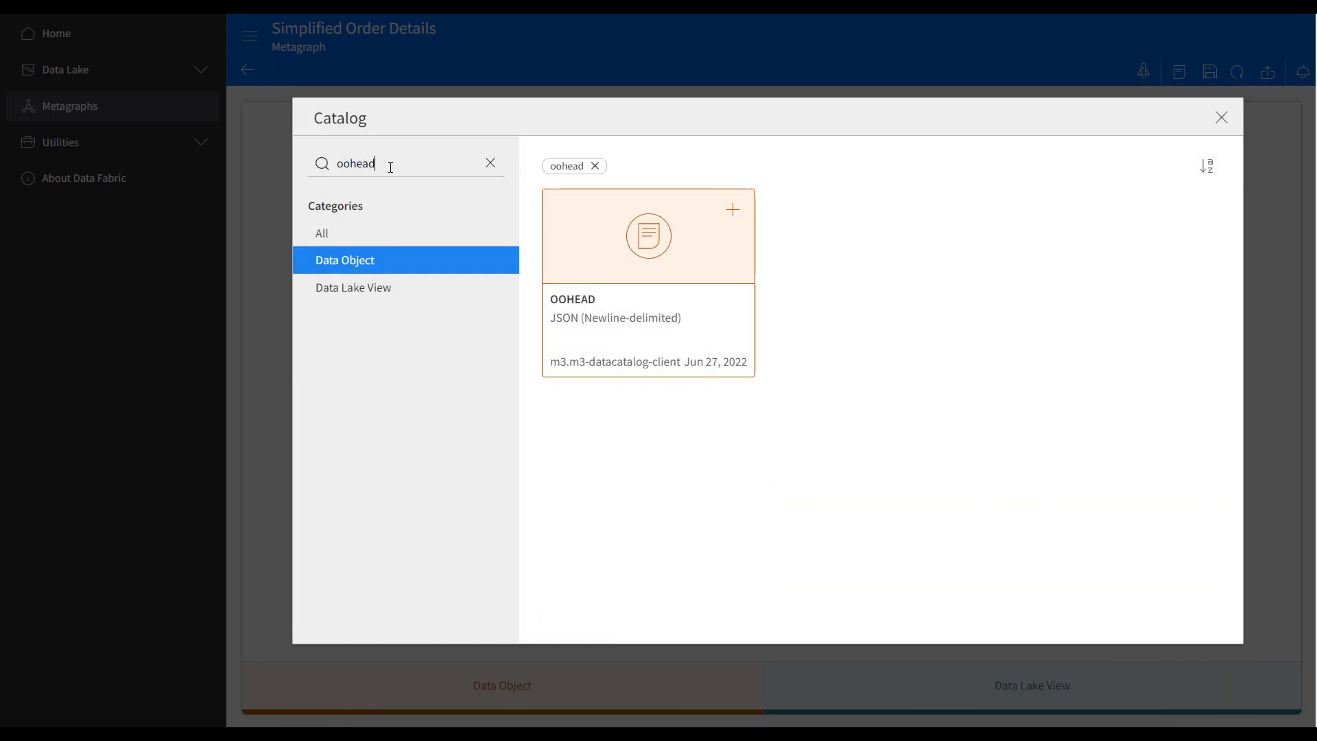
pyautogui.click(1222, 116)
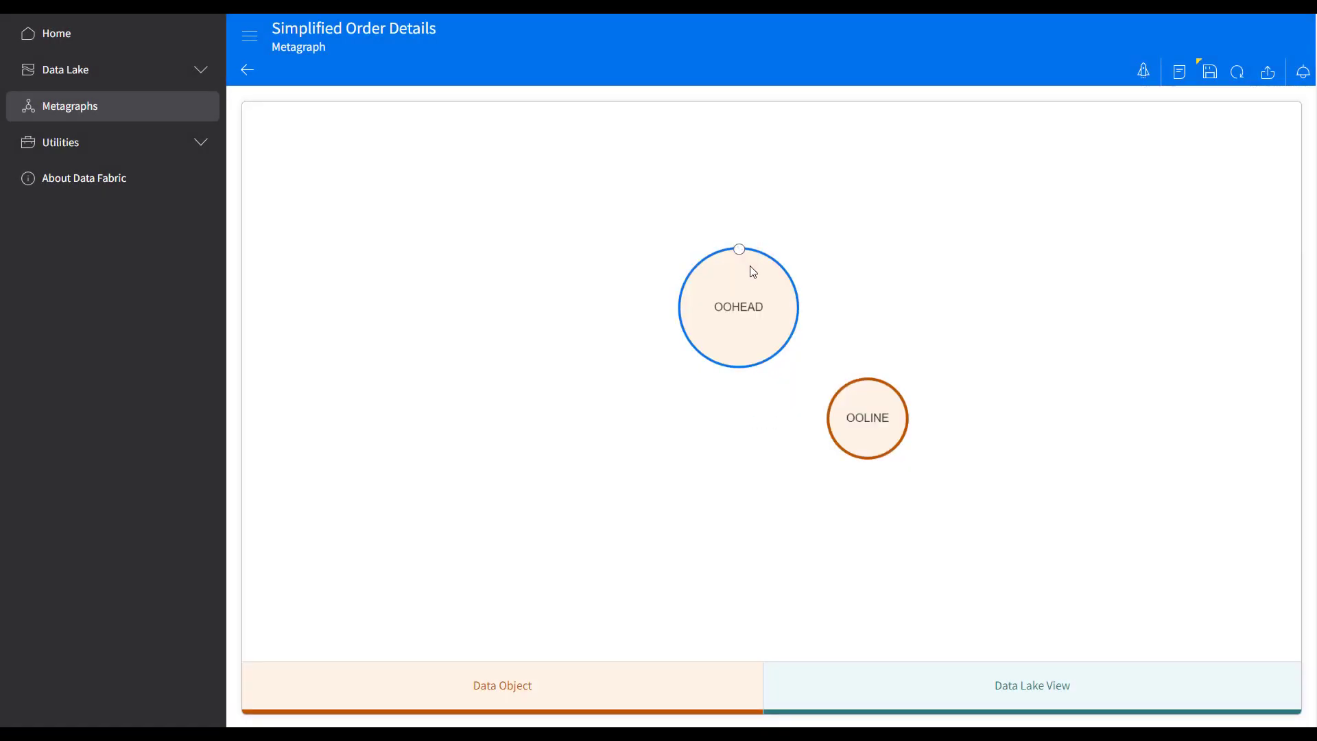
# - Link OOHEAD to OOLINE with an Order Line relationship mapping CONO to CONO plus a second field
pyautogui.moveTo(738, 248); pyautogui.dragTo(867, 417)
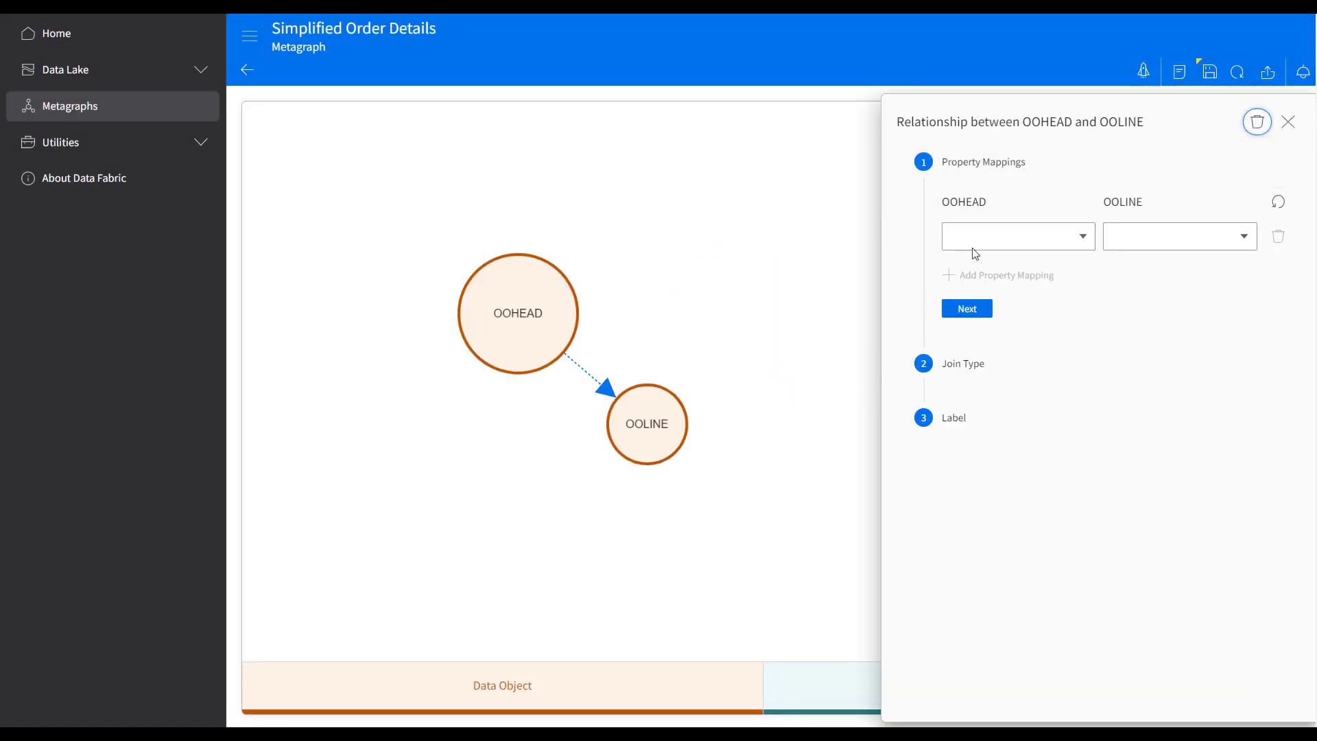
pyautogui.click(1018, 236)
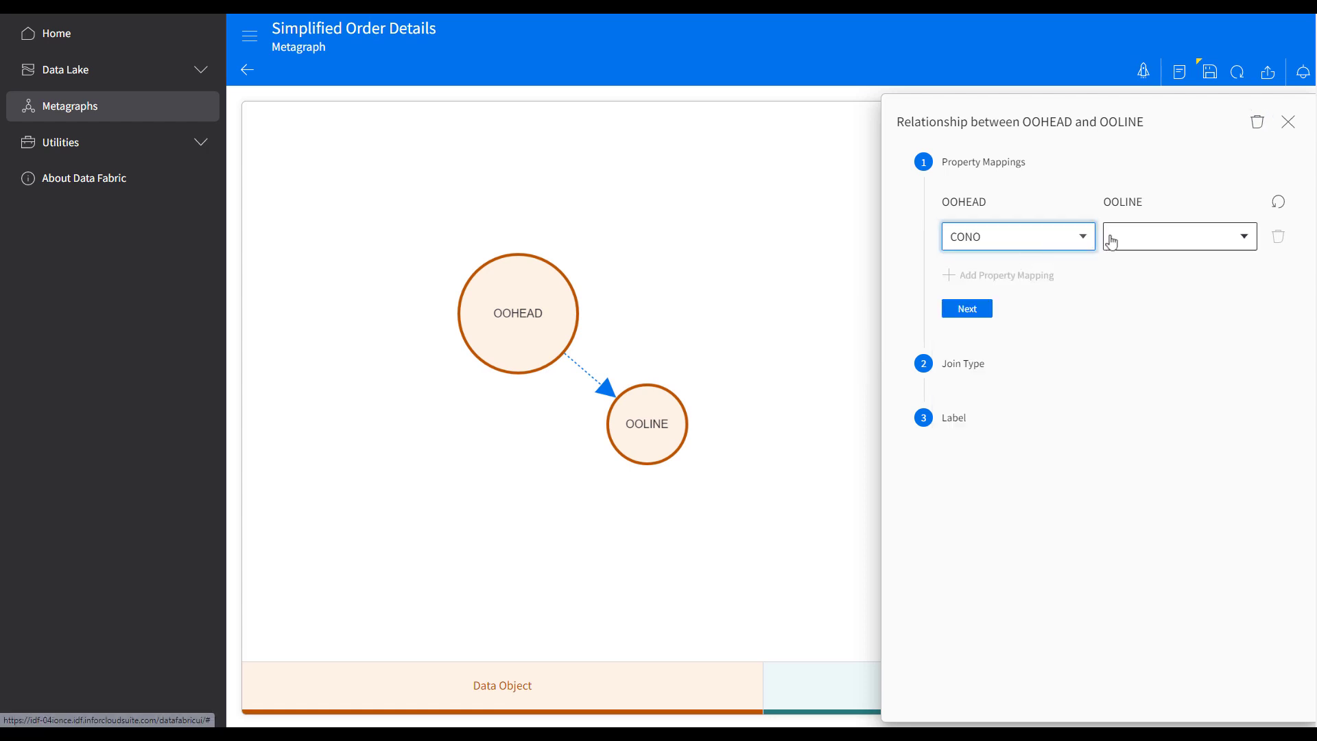
pyautogui.click(1181, 236)
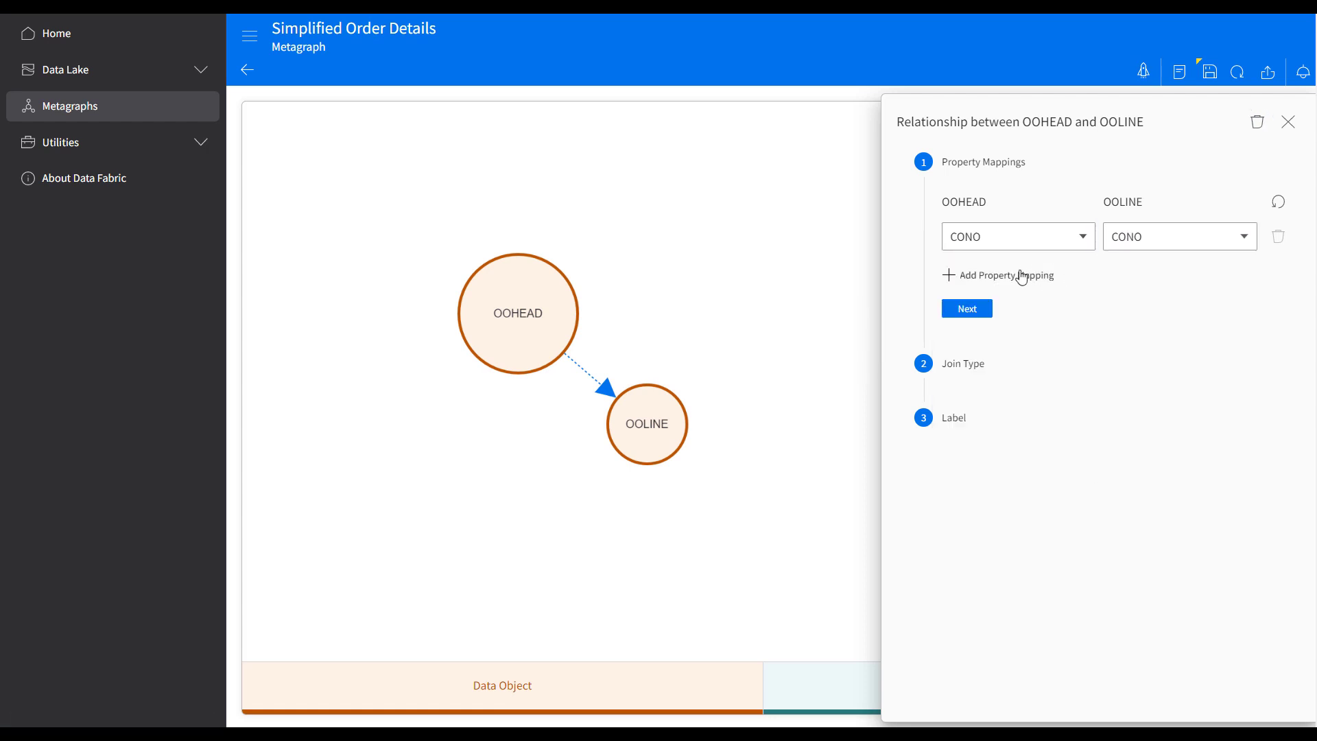
pyautogui.click(999, 275)
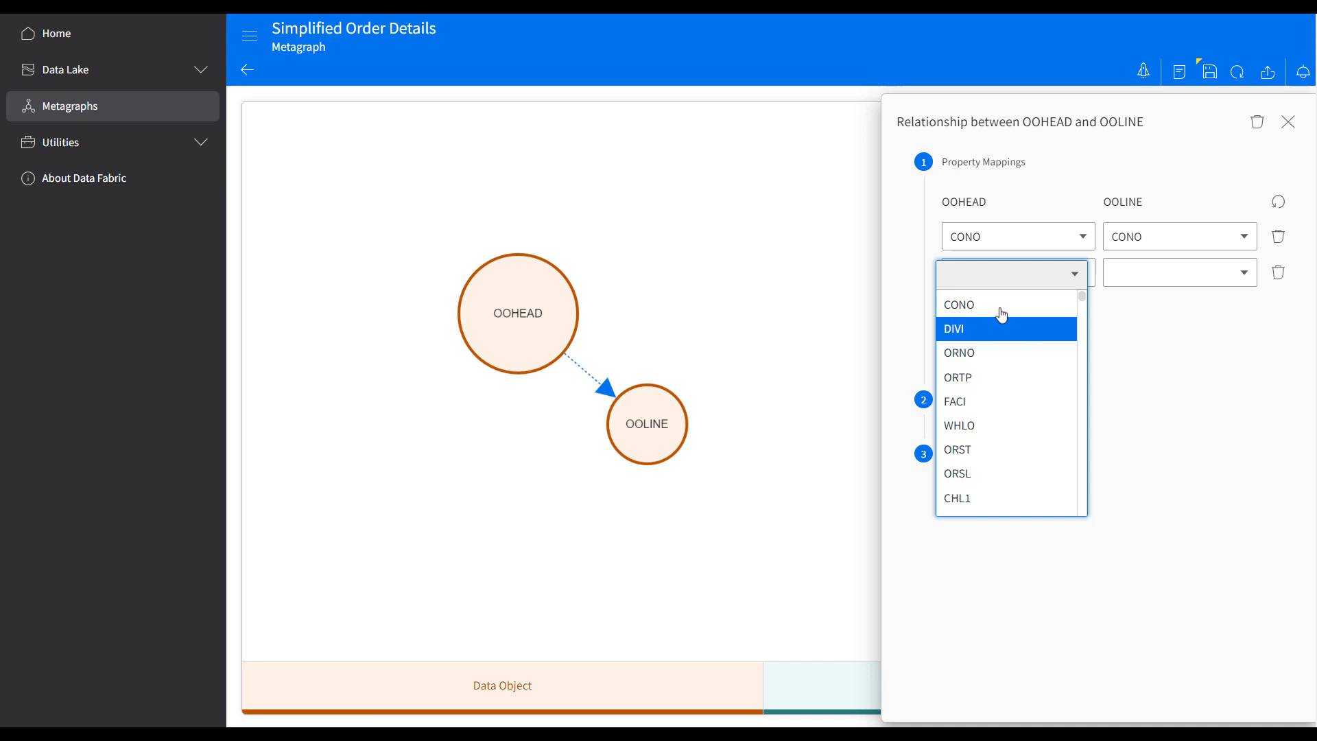
pyautogui.click(959, 353)
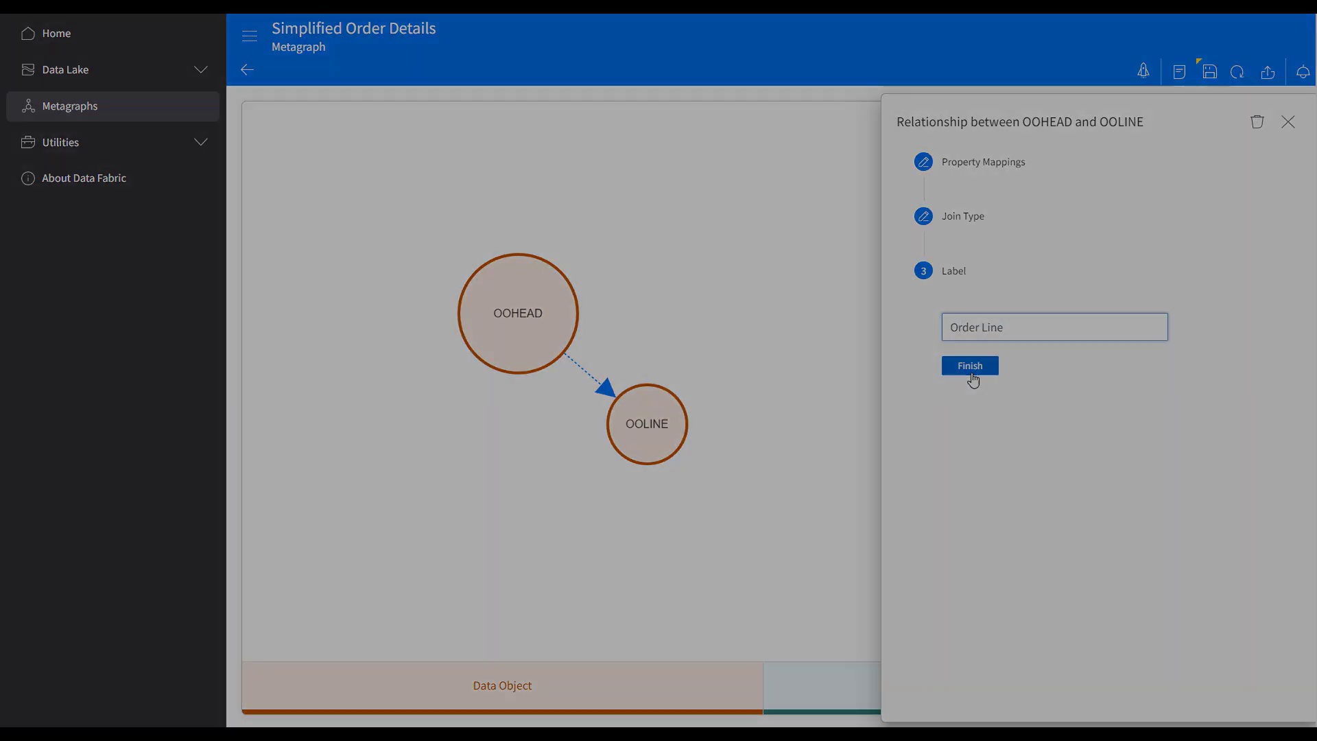
pyautogui.click(970, 365)
pyautogui.write('oolich')
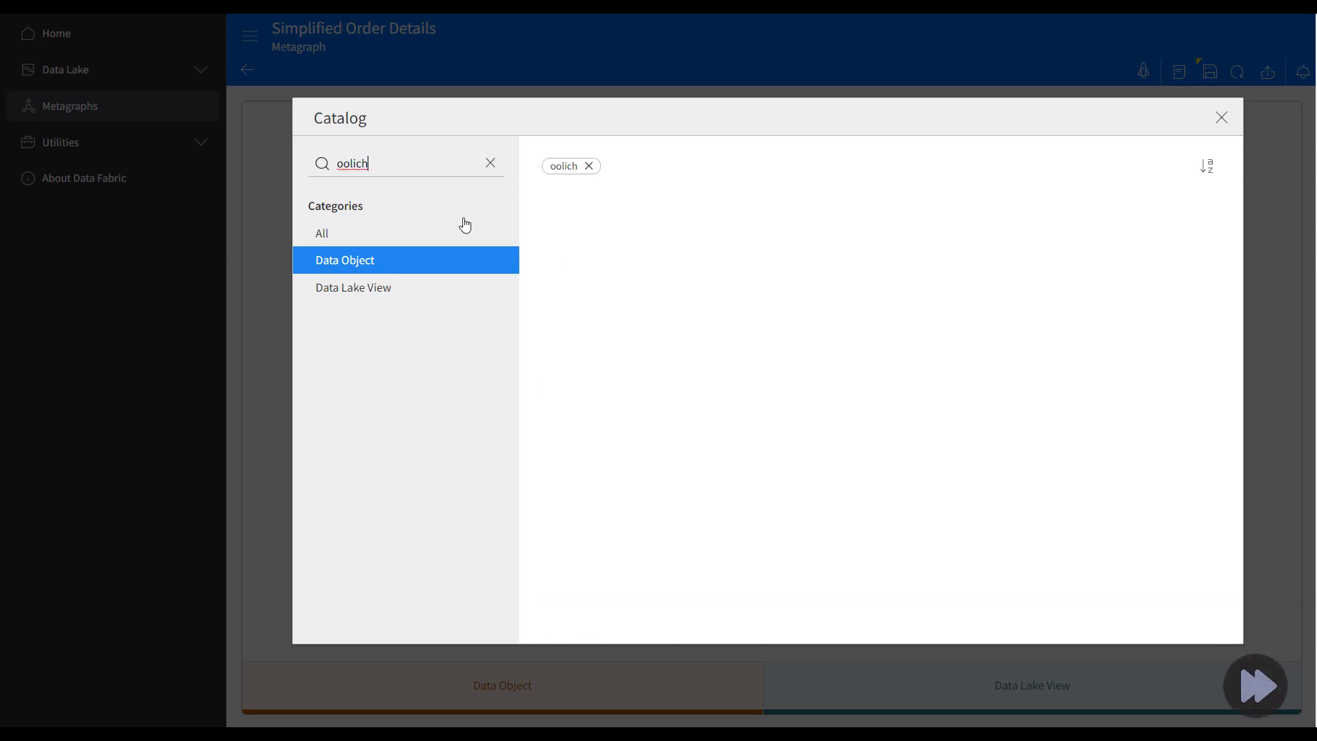
# - Label the OOLINE-to-MITMAS relationship 'Item Master' and finish it
pyautogui.click(1221, 117)
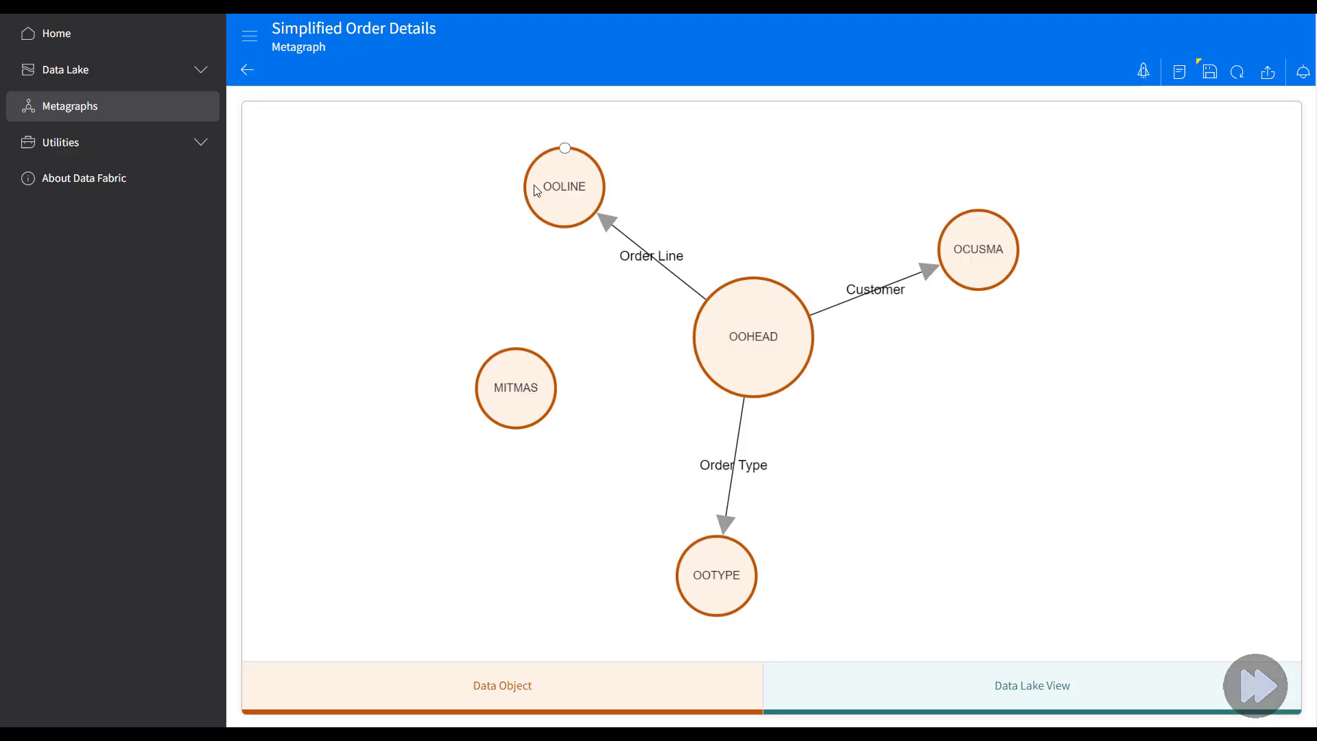
pyautogui.click(1010, 273)
pyautogui.write('Item Mast')
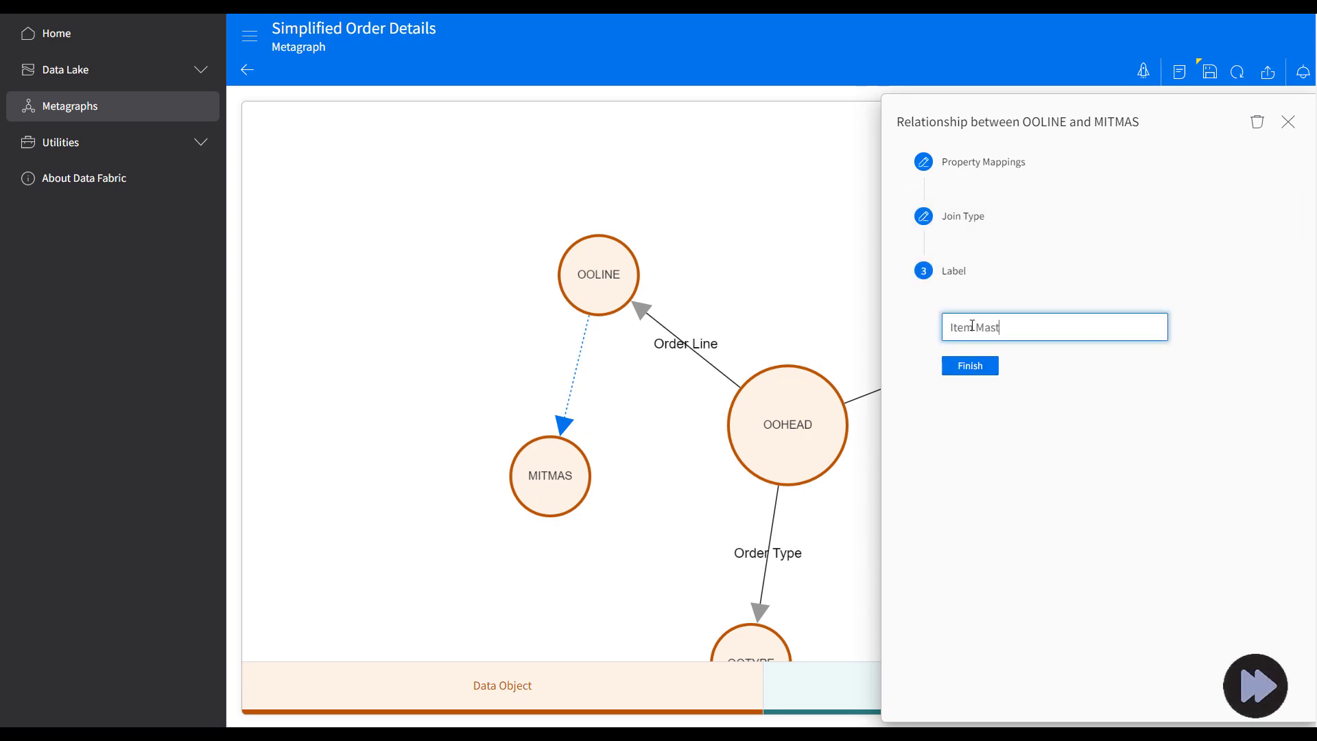
pyautogui.click(970, 366)
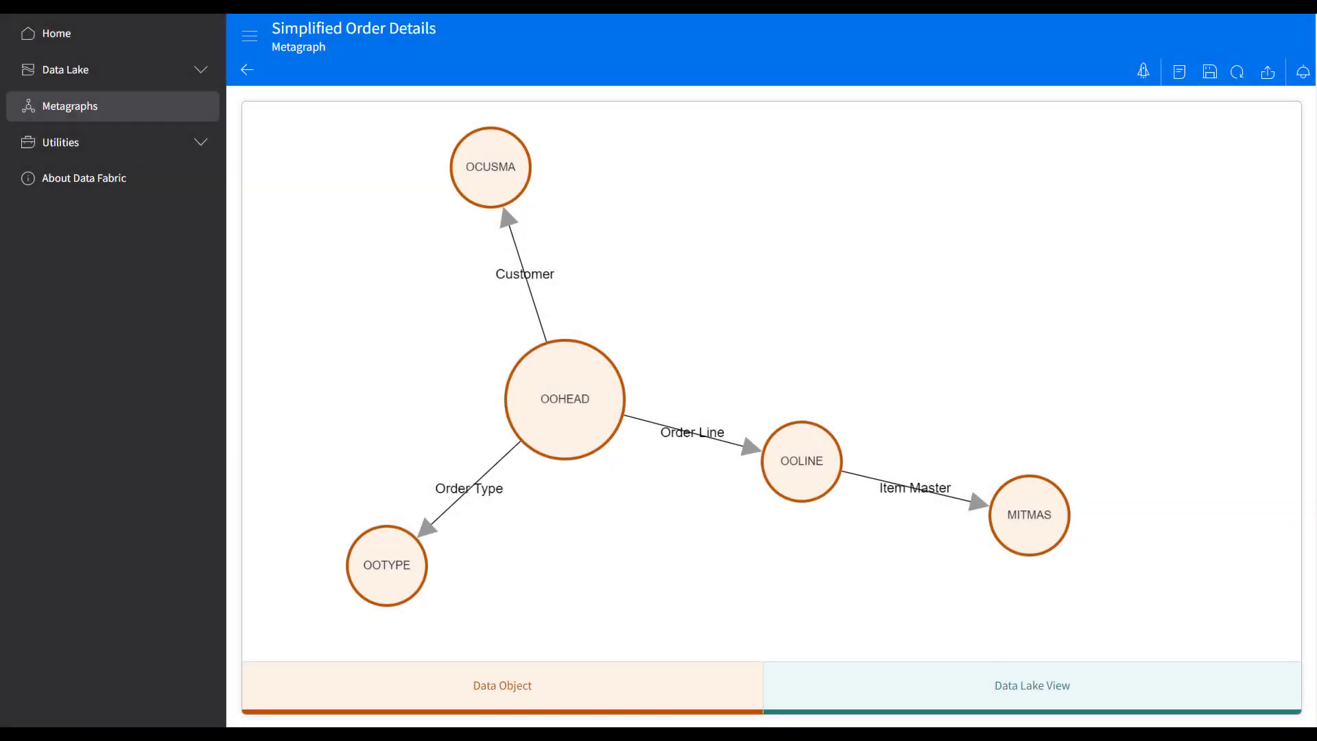
pyautogui.moveTo(584, 524)
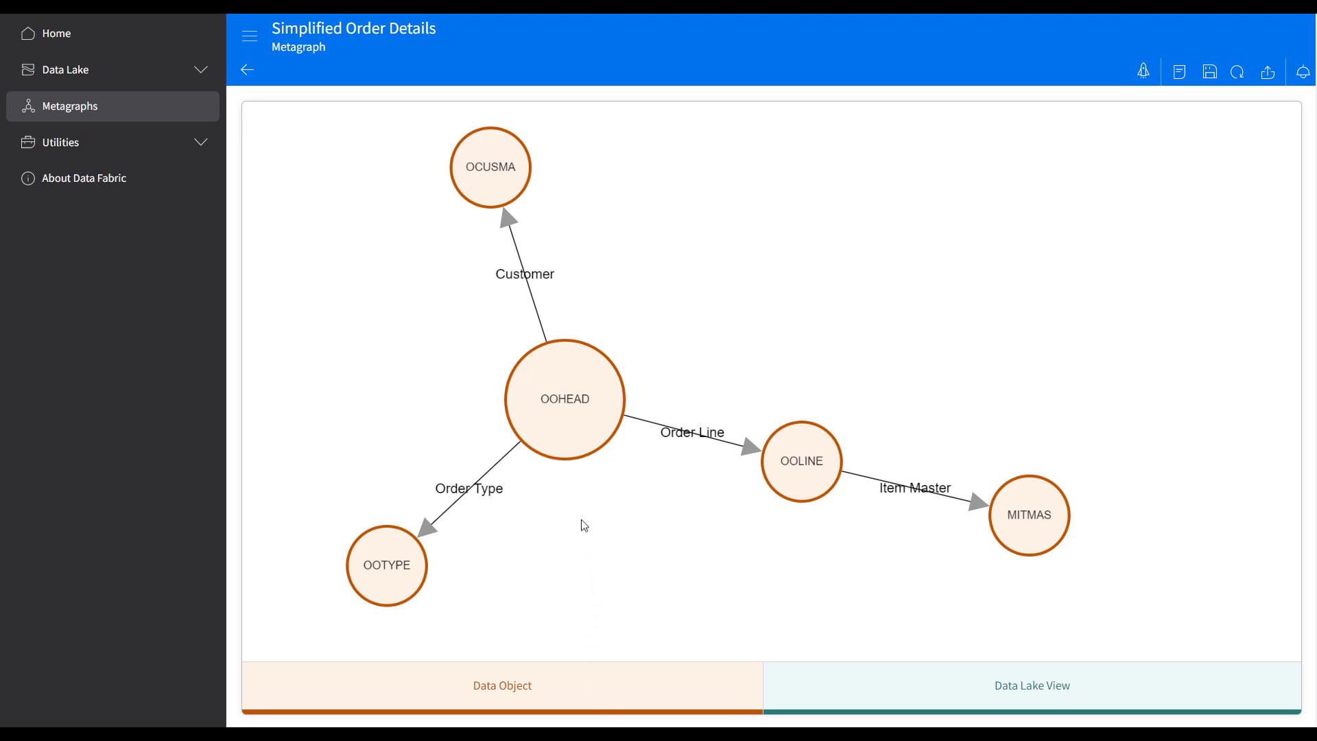
pyautogui.moveTo(569, 400)
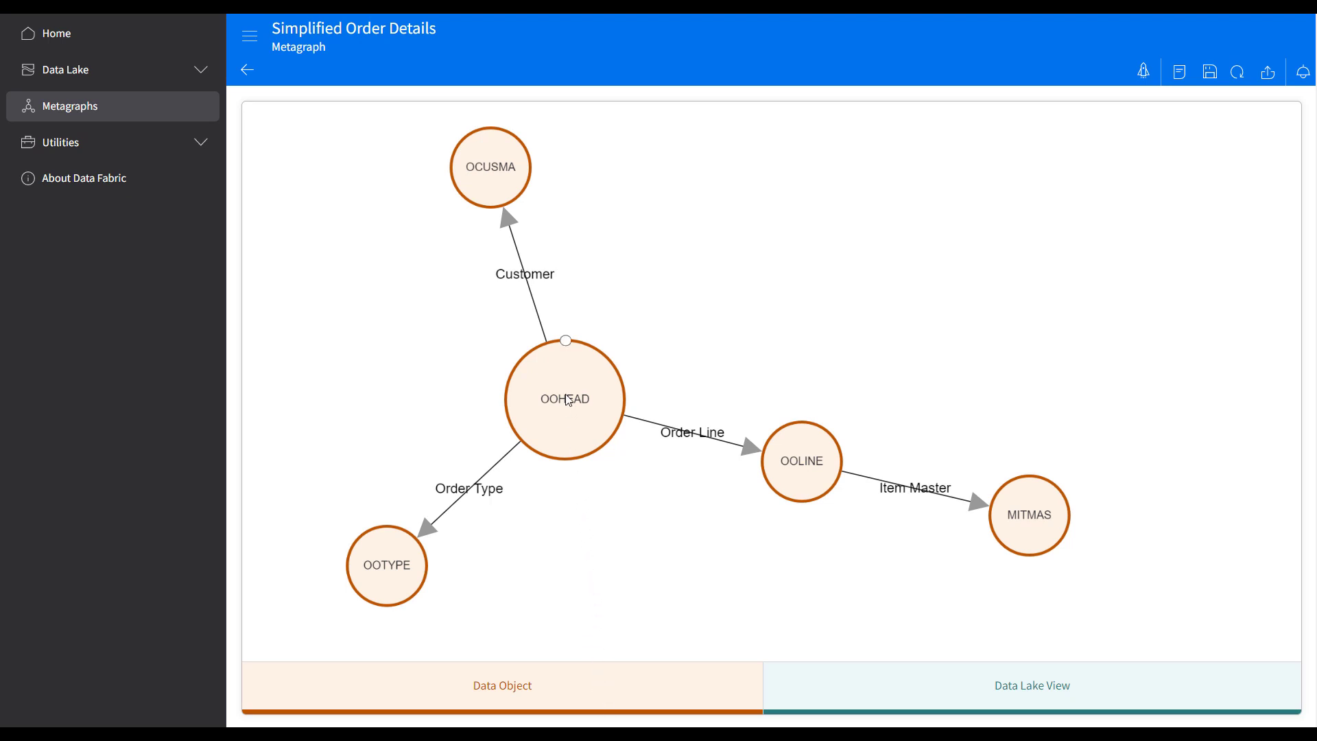
pyautogui.click(564, 399)
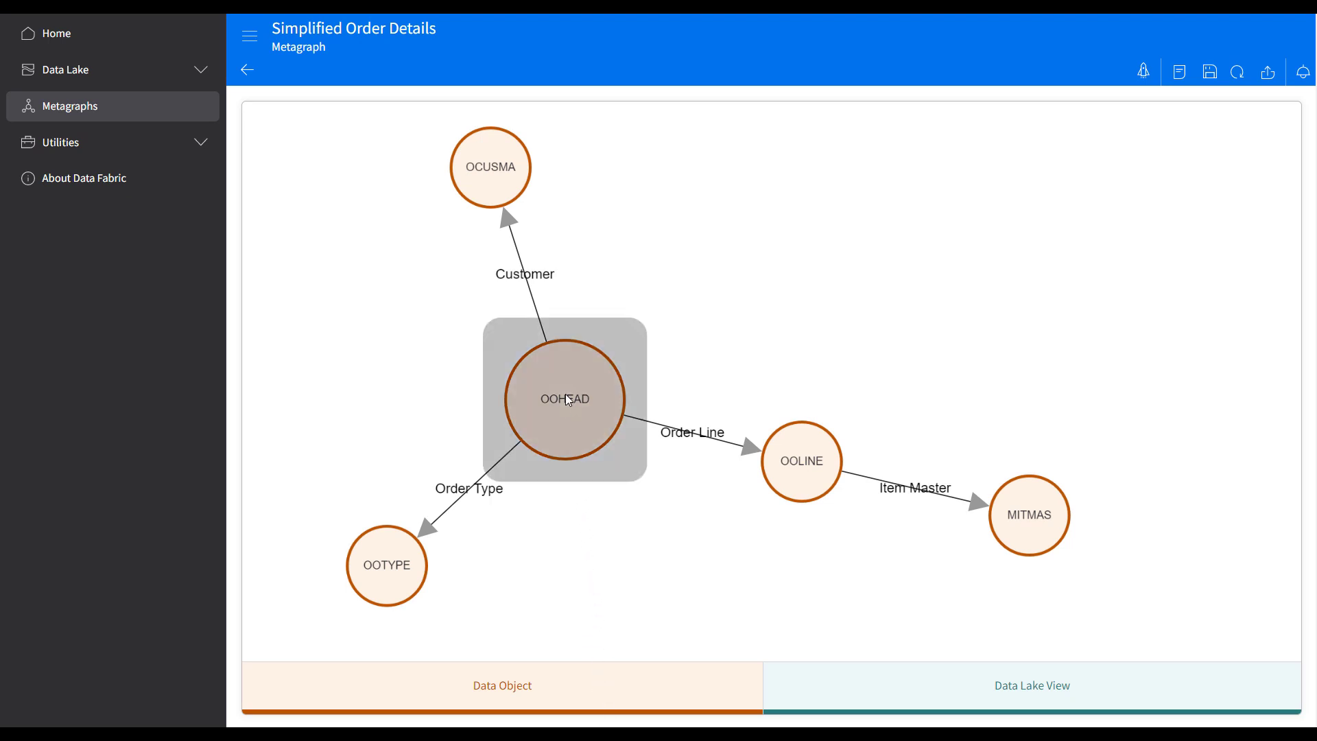
pyautogui.click(565, 398)
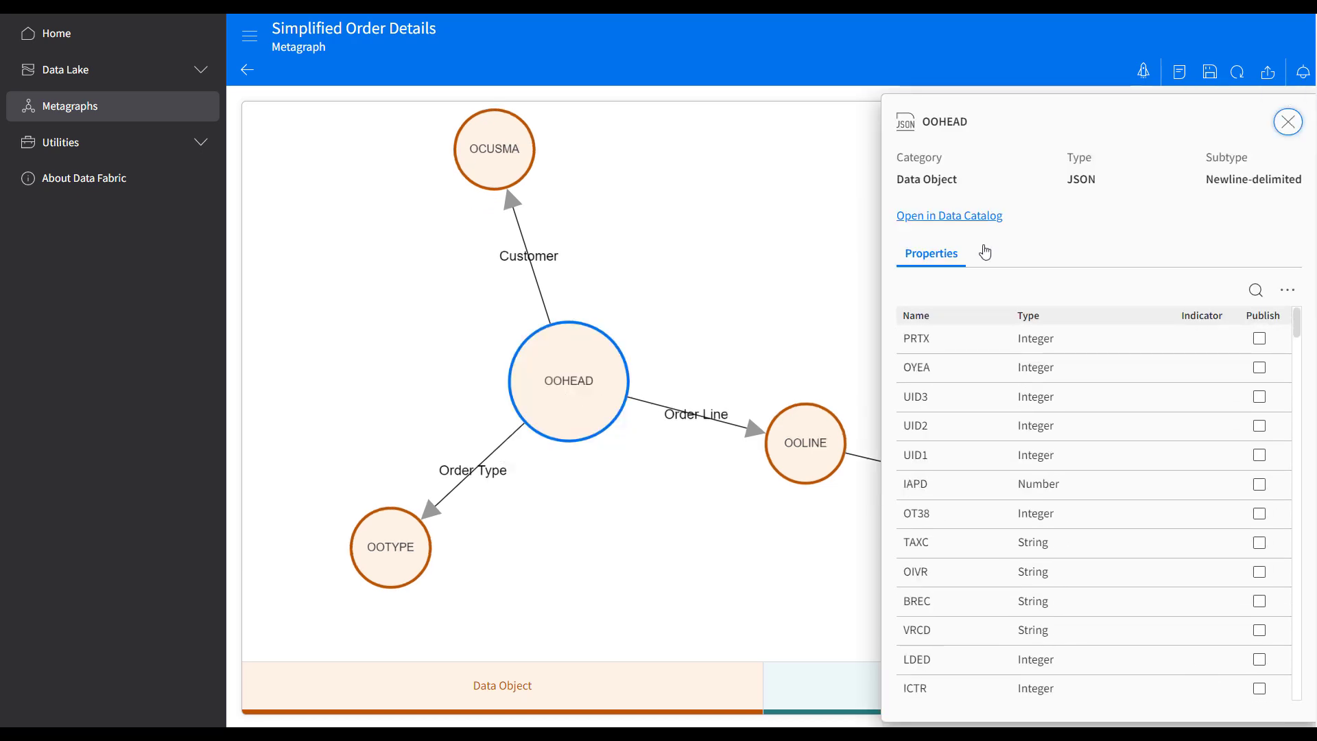
pyautogui.click(949, 215)
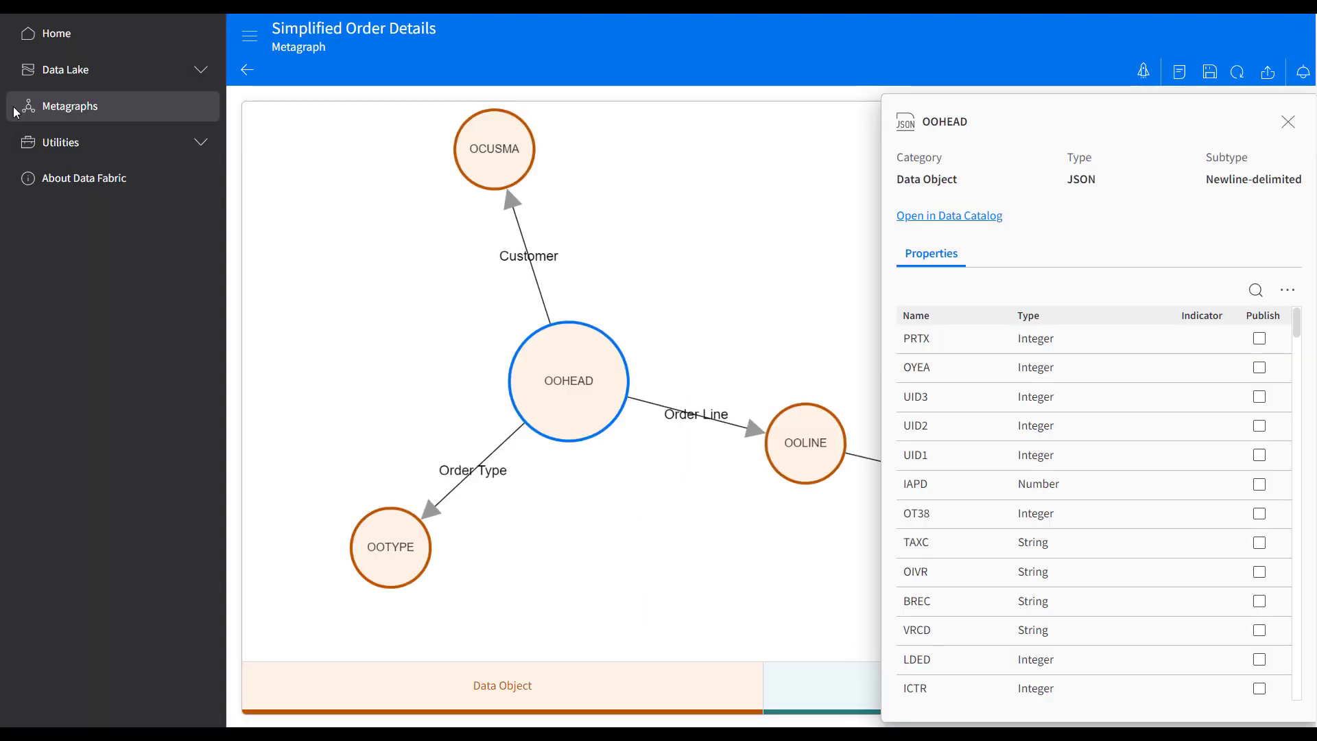
pyautogui.click(1288, 121)
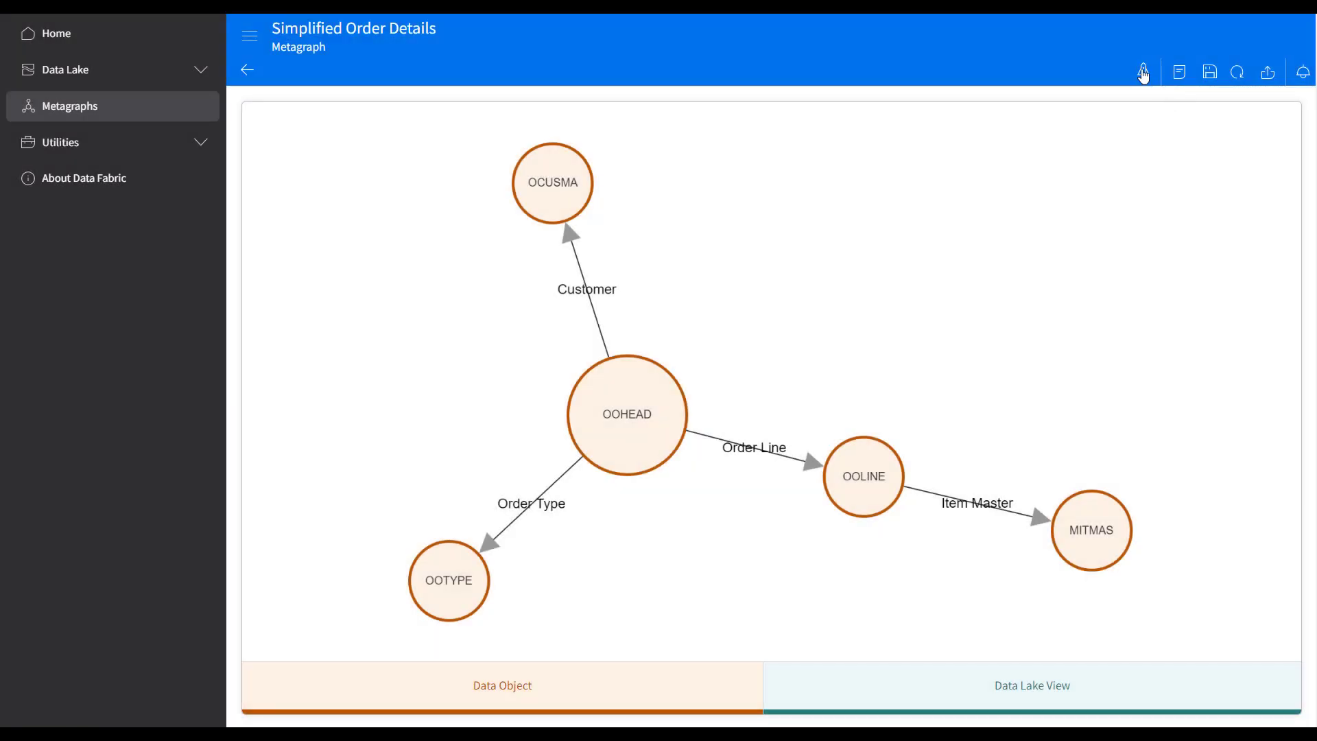
# - Name the new Data Lake view Simplified_Order_Details and accept the selected properties
pyautogui.click(1302, 72)
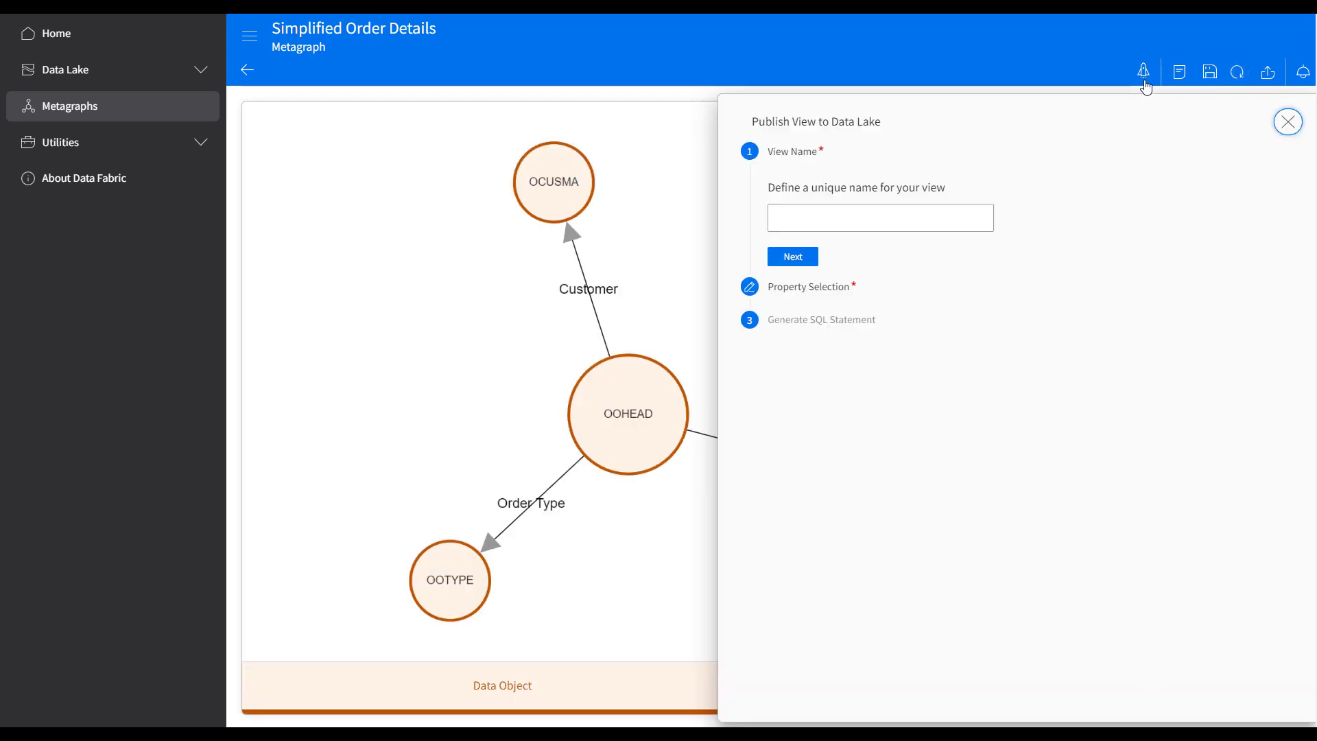
pyautogui.write('Simplified_Order_Details')
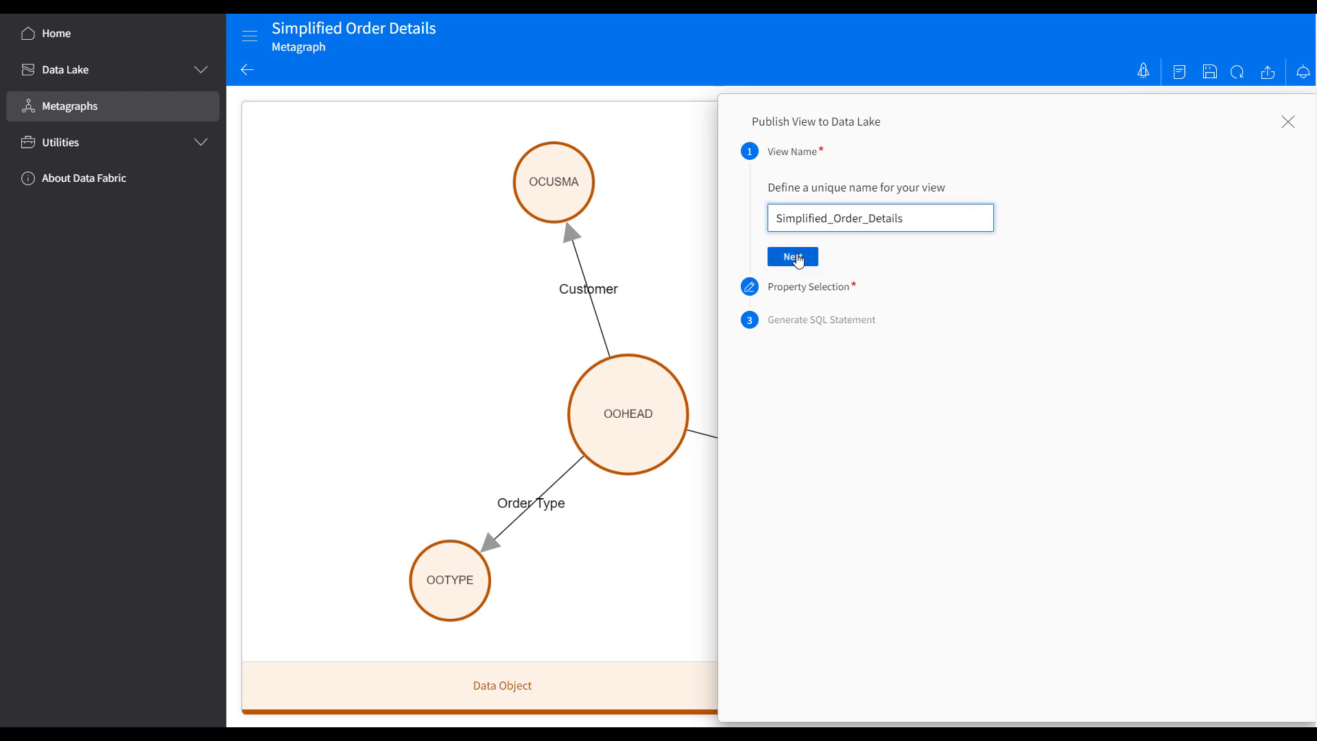
pyautogui.click(793, 256)
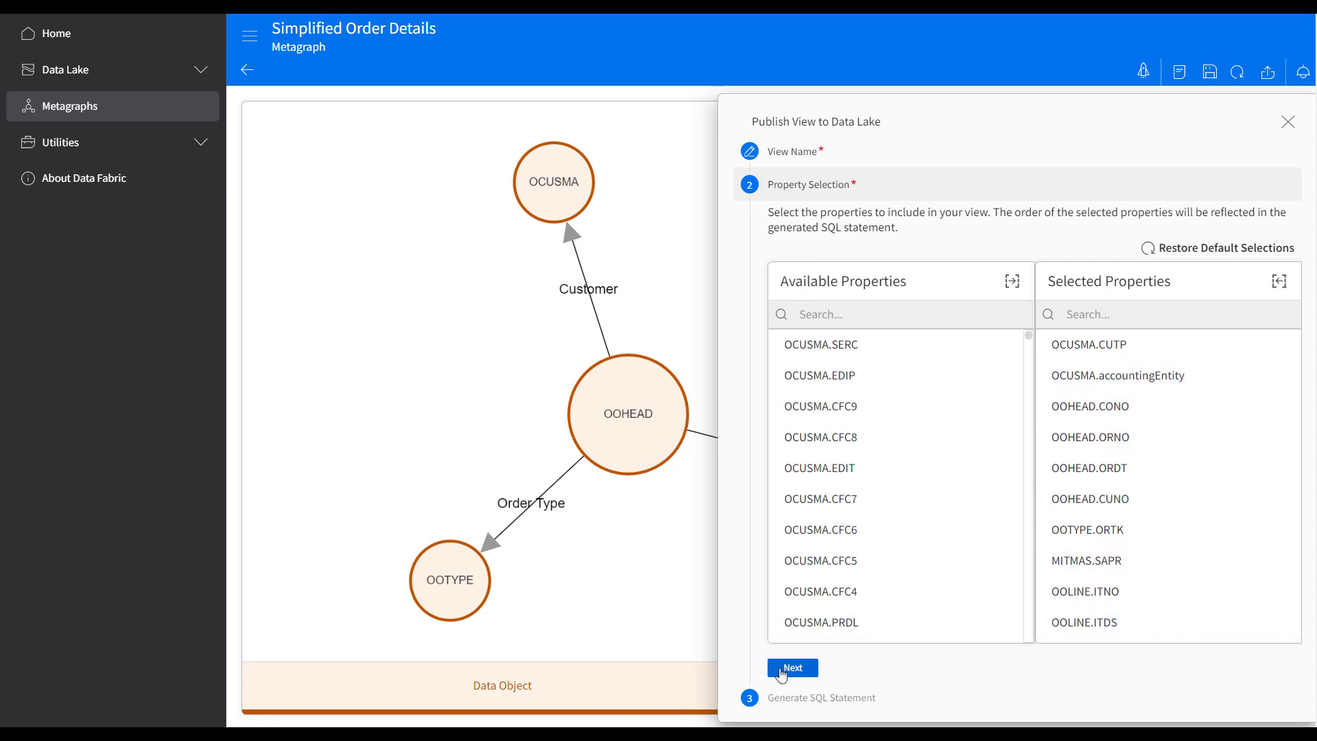
pyautogui.click(791, 668)
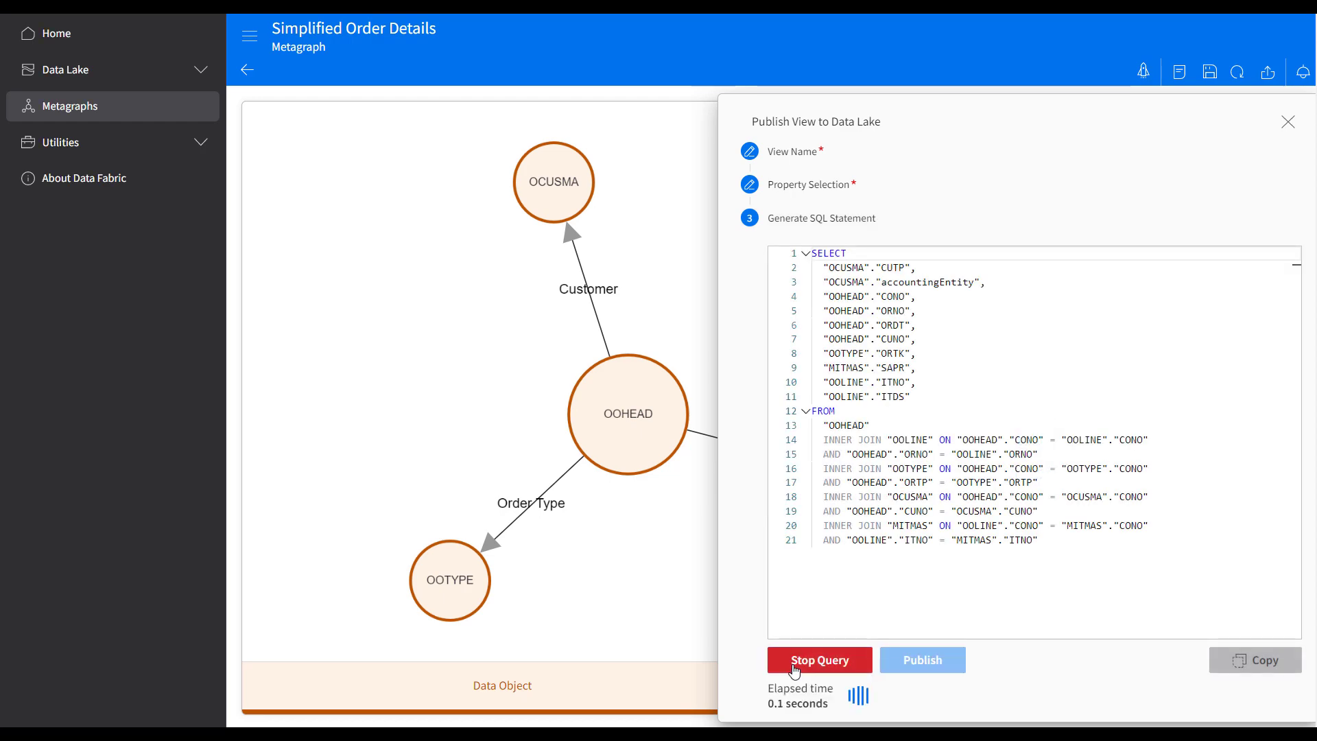
# - Preview the query results, publish Simplified_Order_Details to Data Lake, and open it in Compass
pyautogui.click(819, 660)
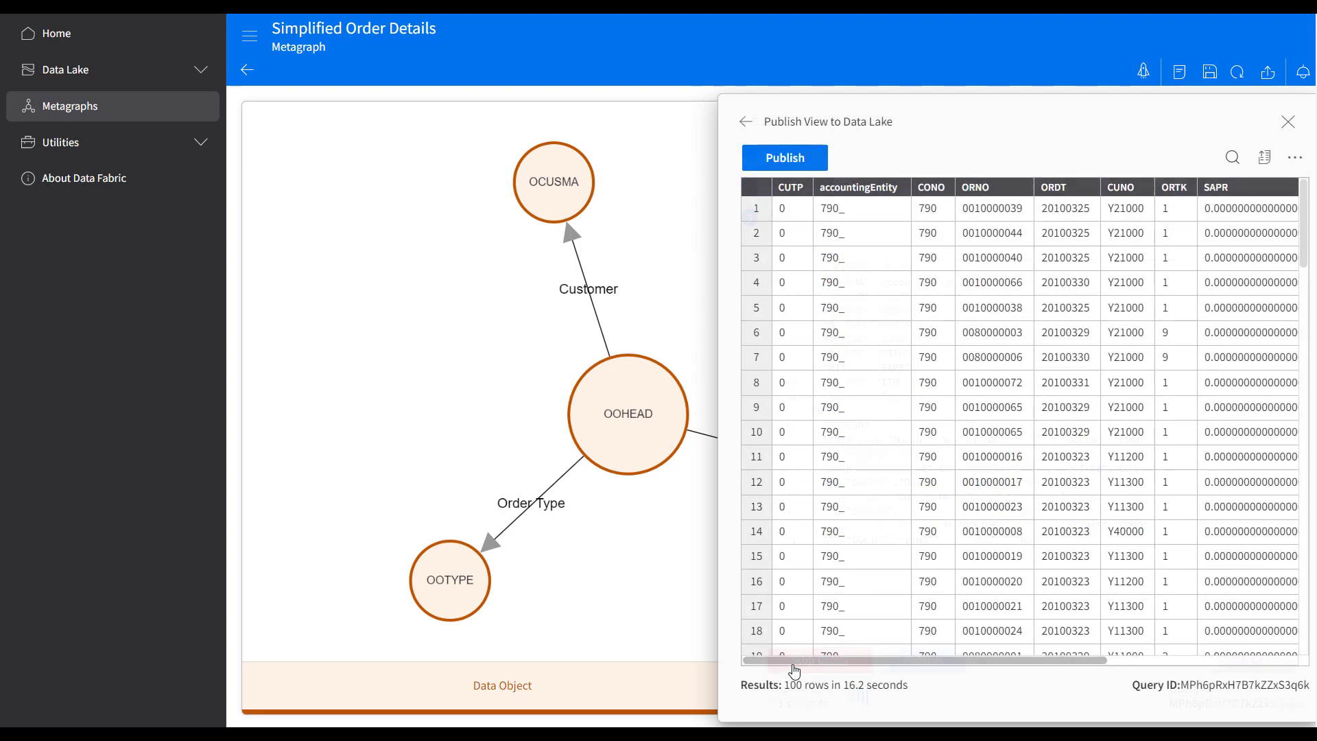
pyautogui.scroll(-3)
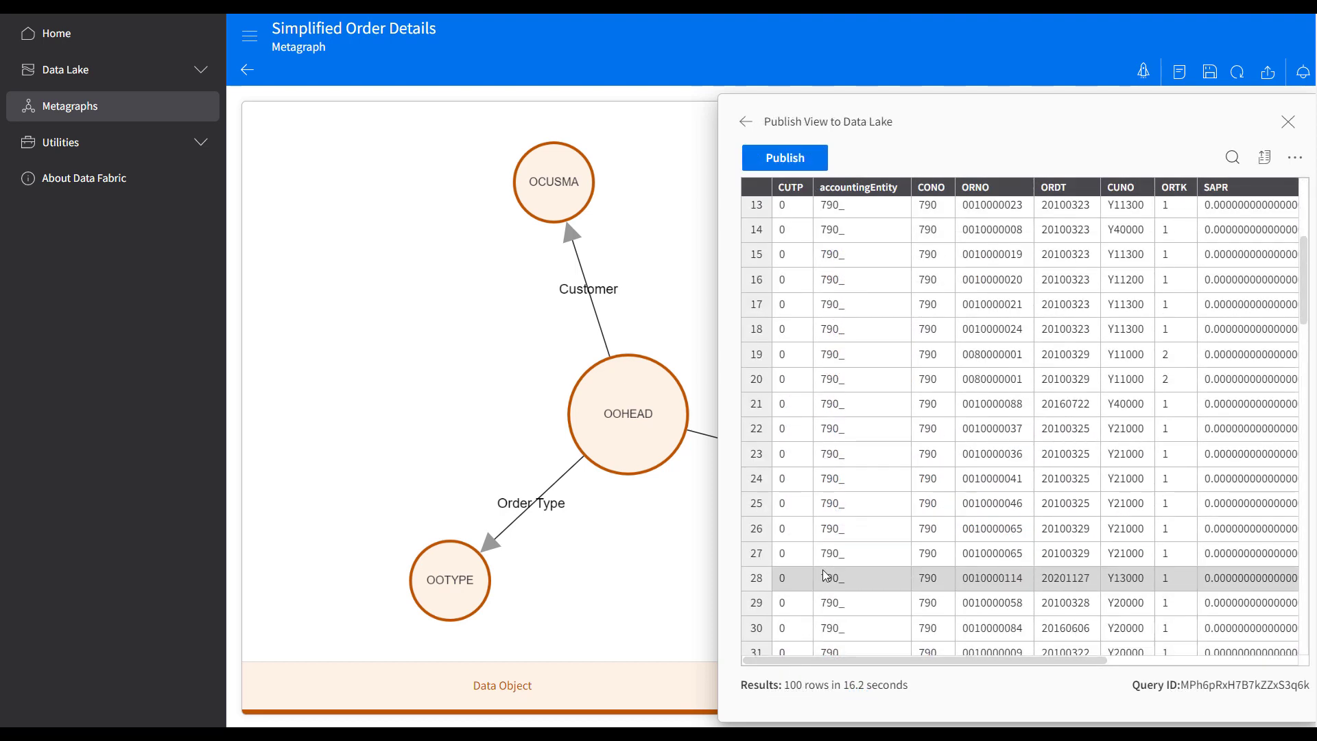
pyautogui.hscroll(3)
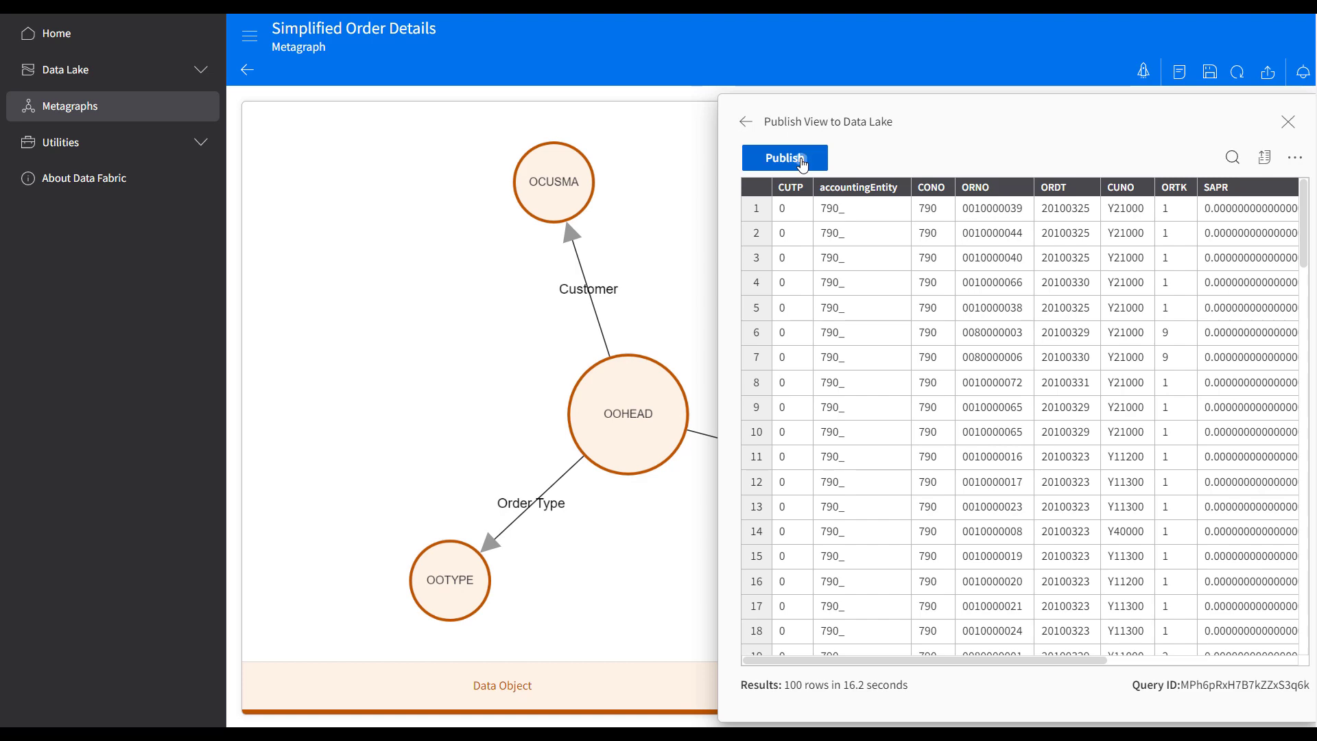
pyautogui.click(785, 157)
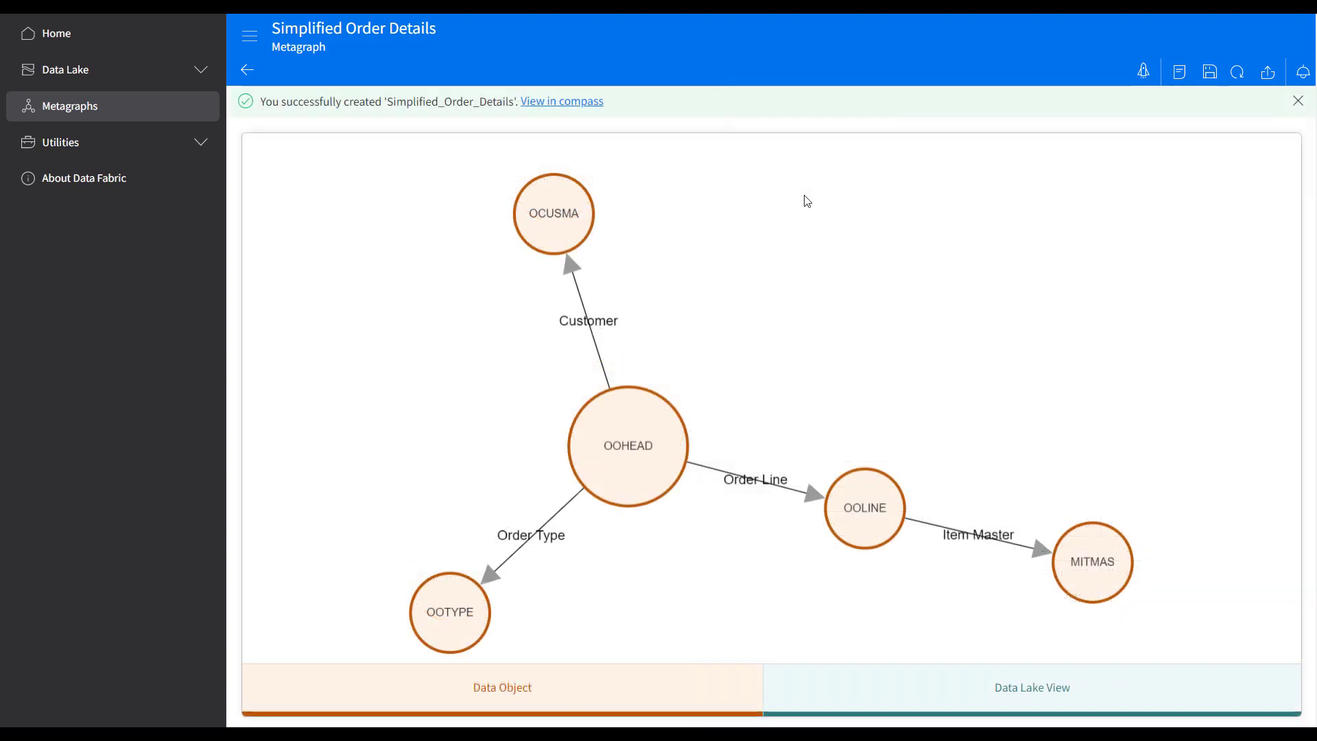
pyautogui.moveTo(558, 111)
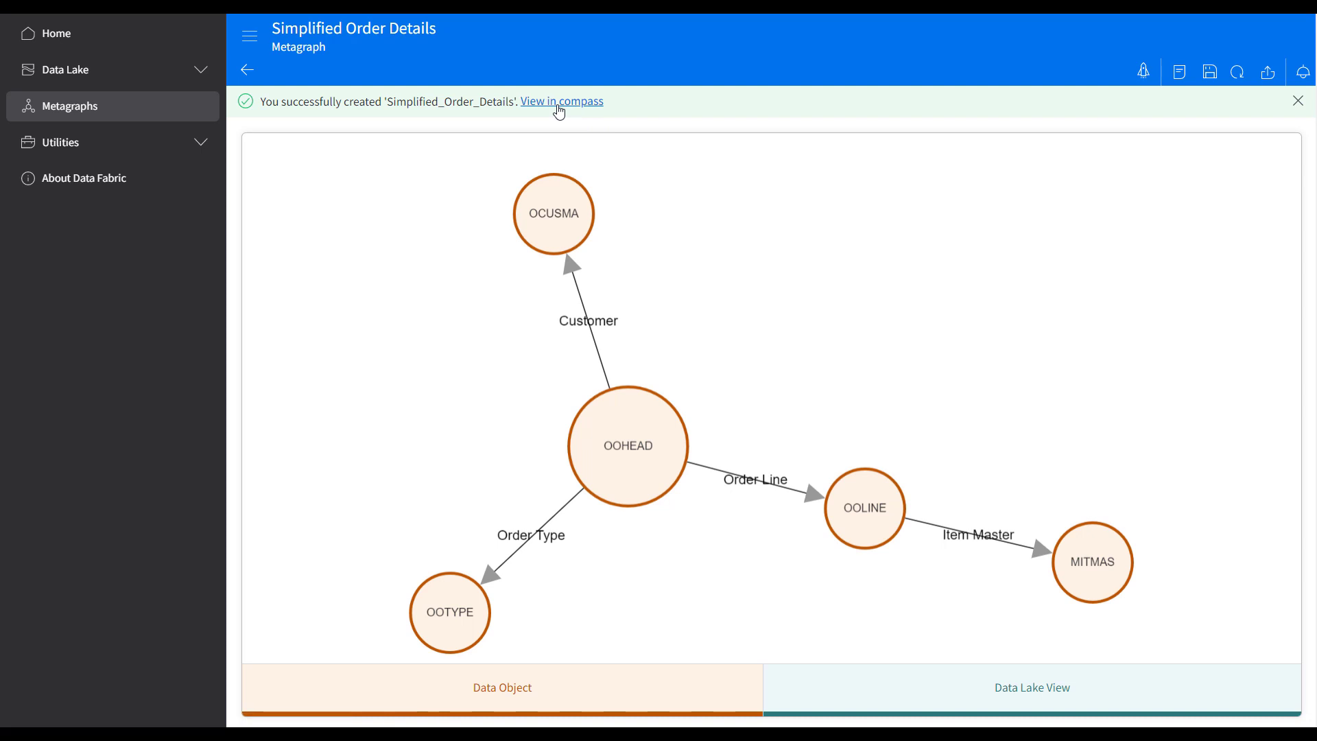
pyautogui.click(563, 101)
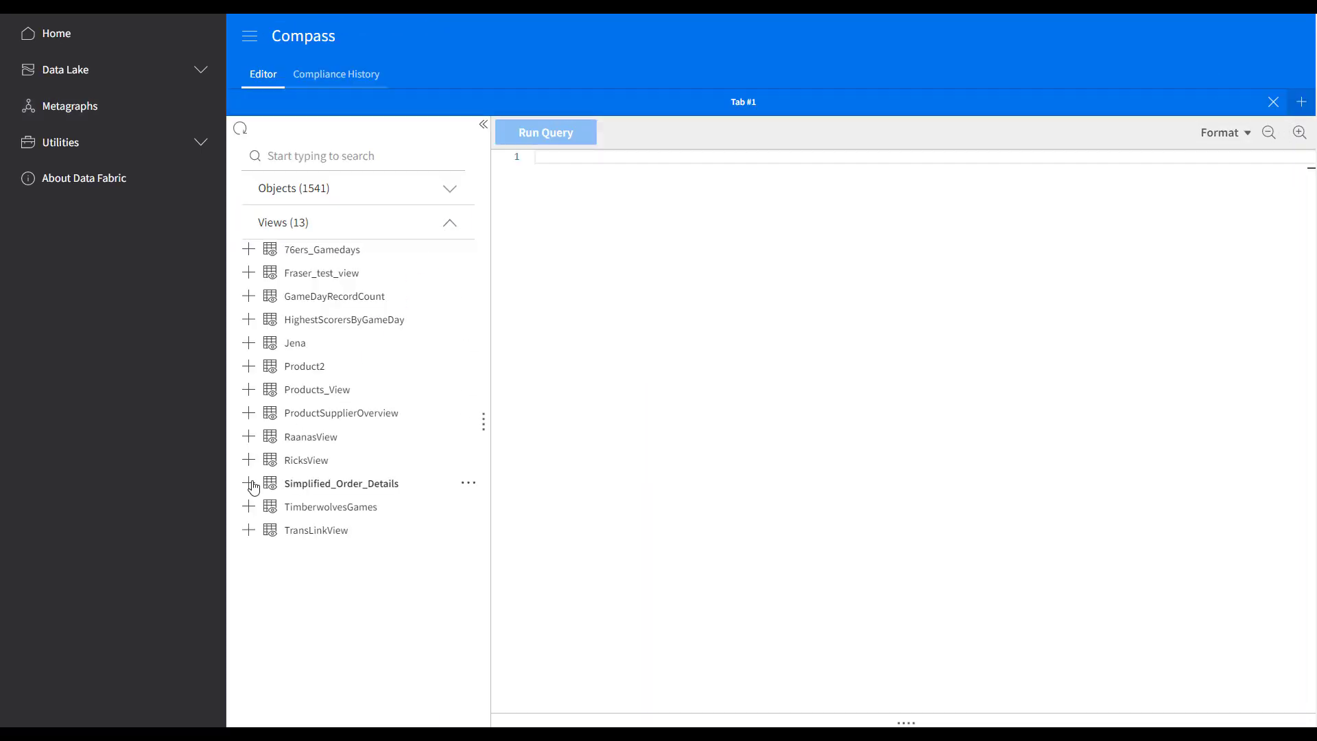
# - Generate and run a SELECT query on Simplified_Order_Details in Compass
pyautogui.click(469, 483)
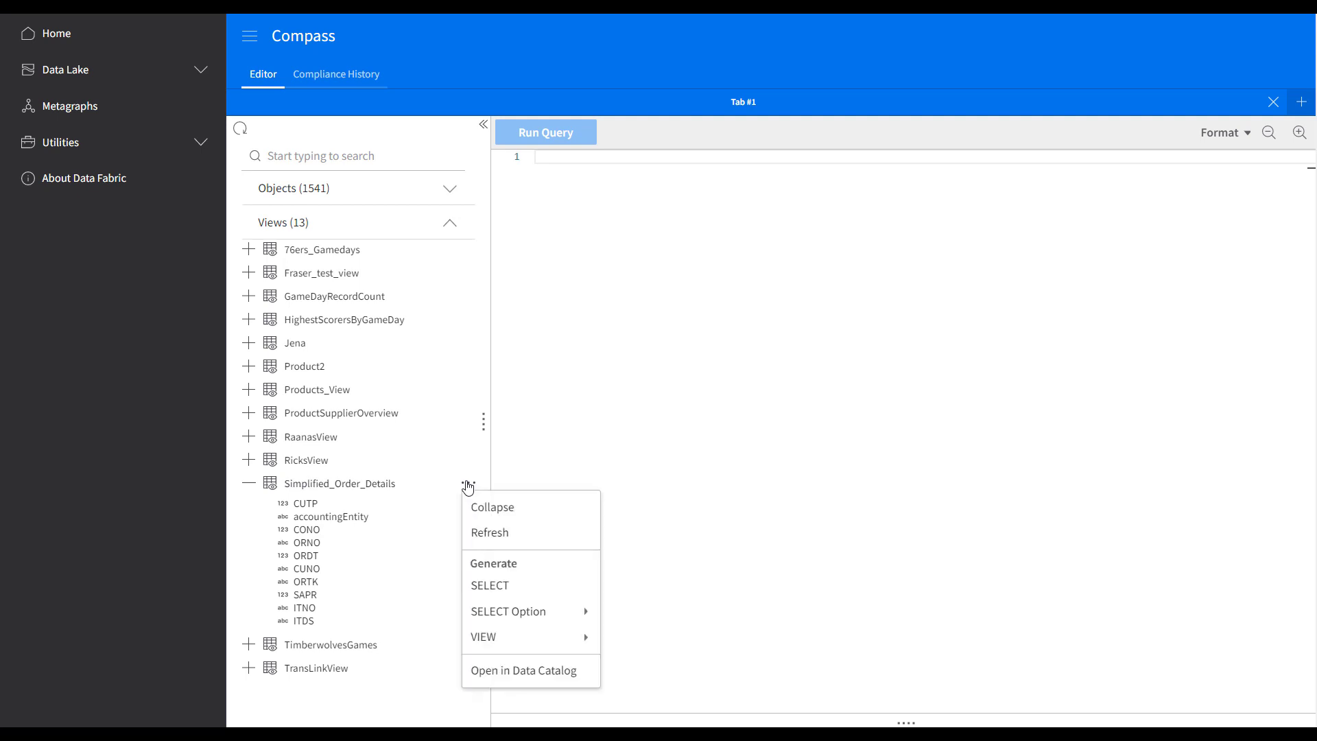
pyautogui.click(488, 586)
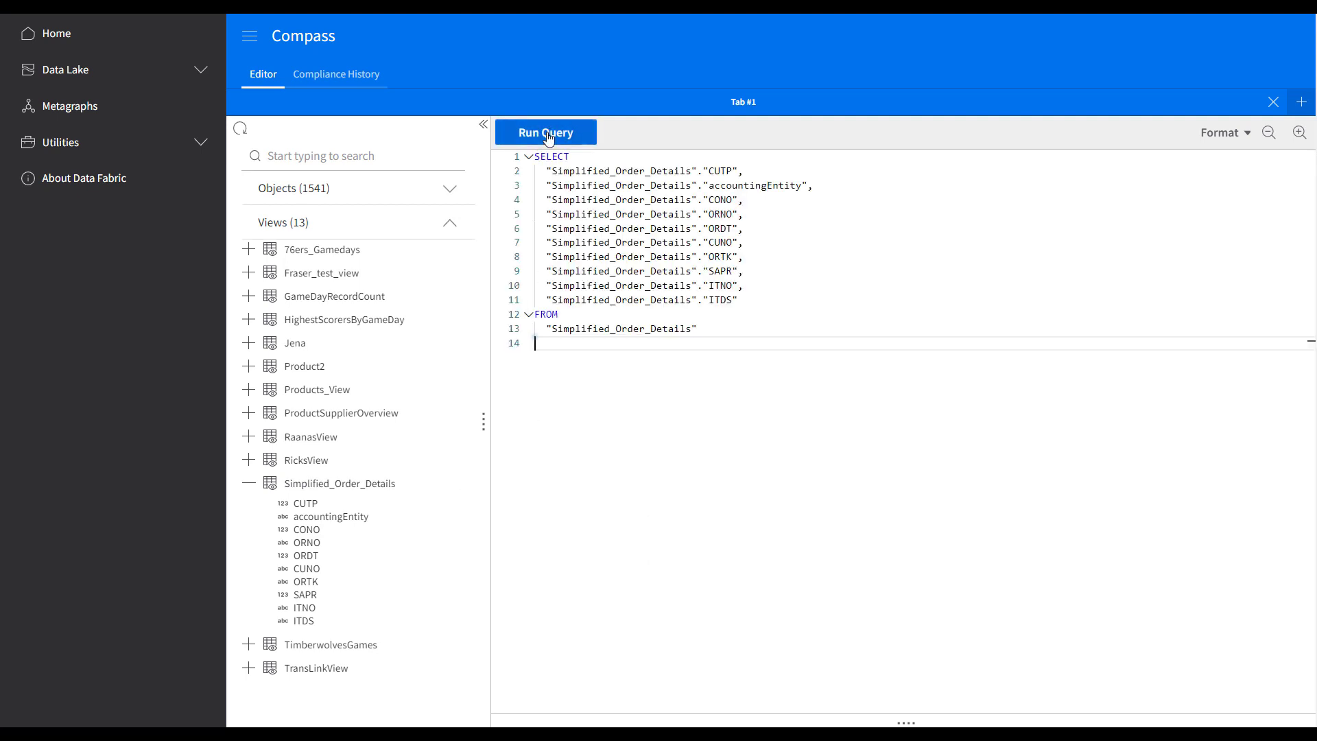
pyautogui.click(545, 132)
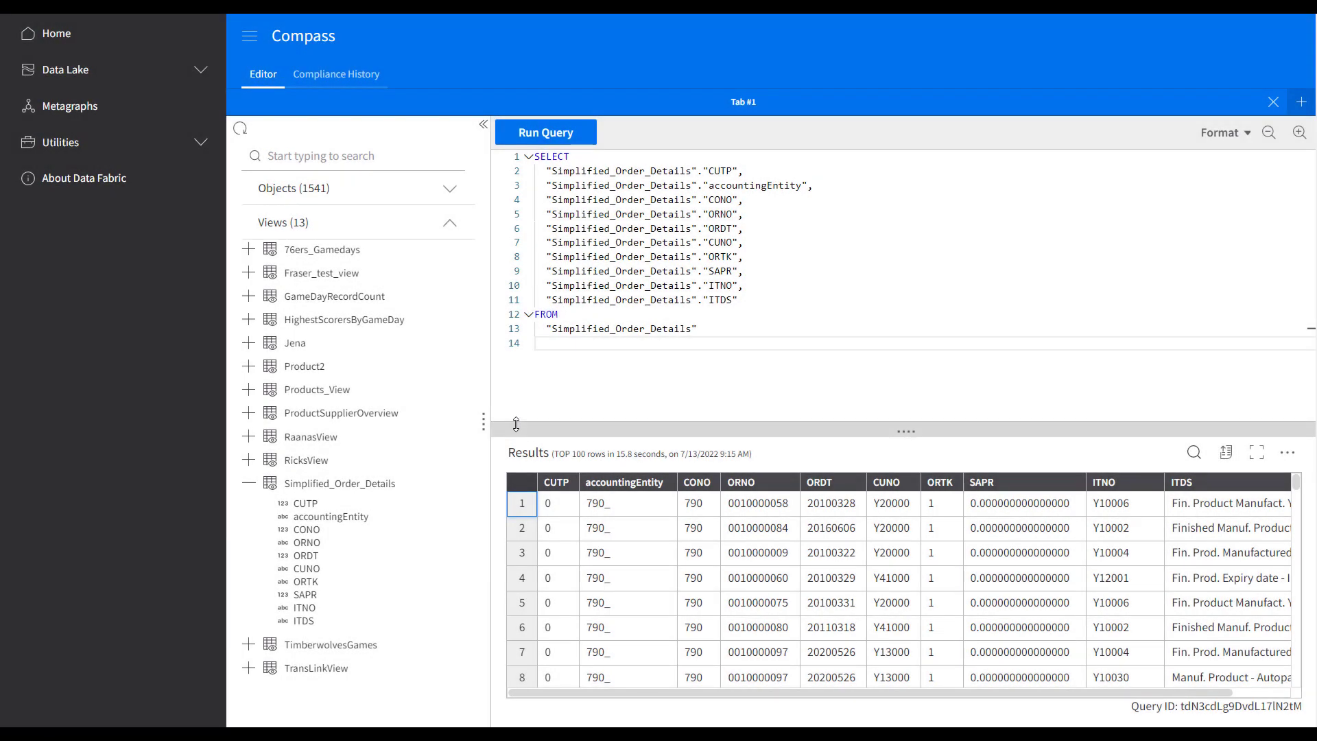